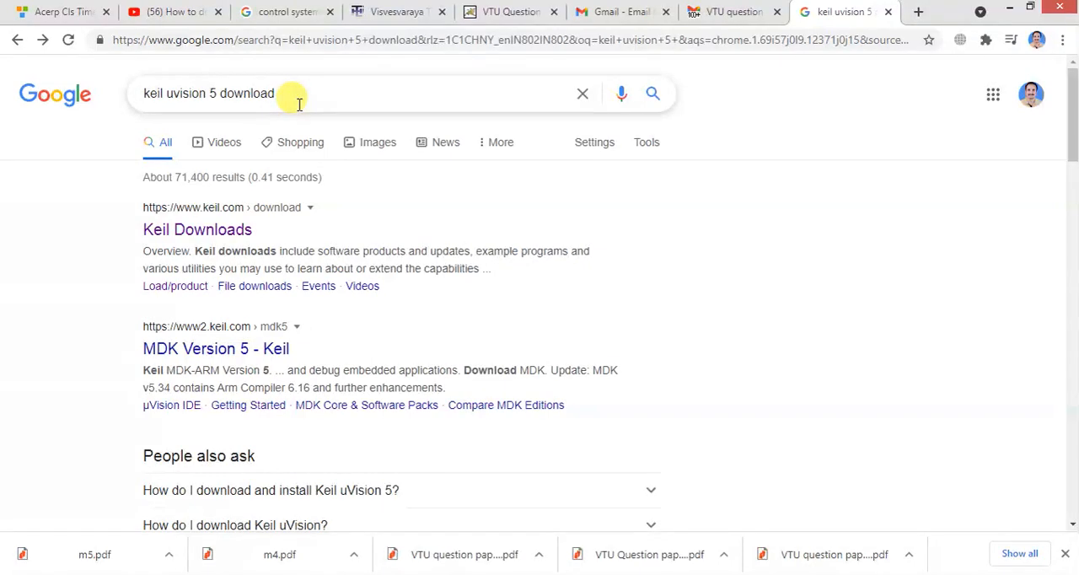
pyautogui.moveTo(240, 209)
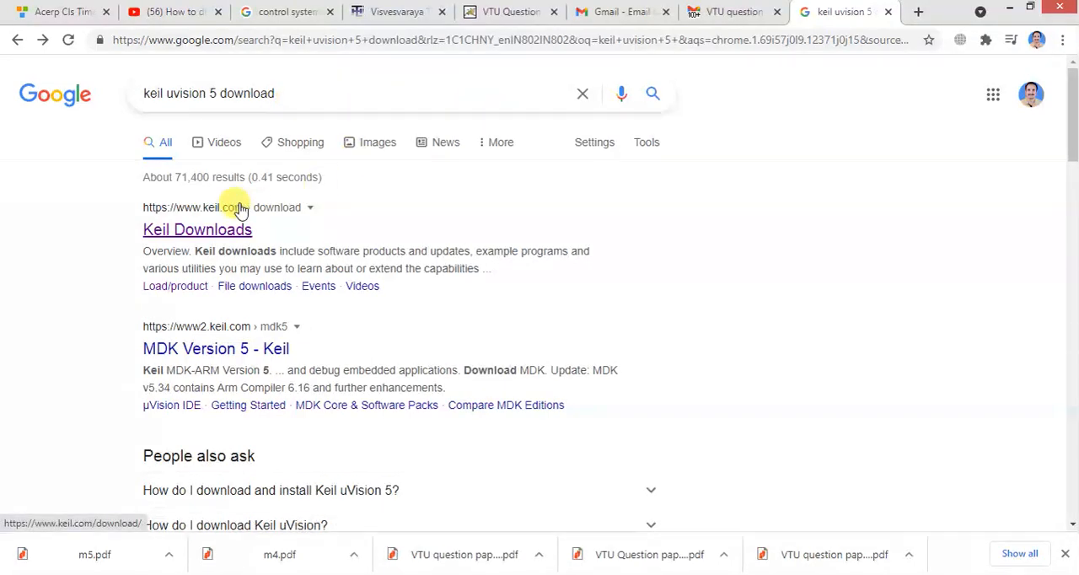
# Reach Keil's Download Products page via the Keil Downloads result and Product Downloads link
pyautogui.click(196, 229)
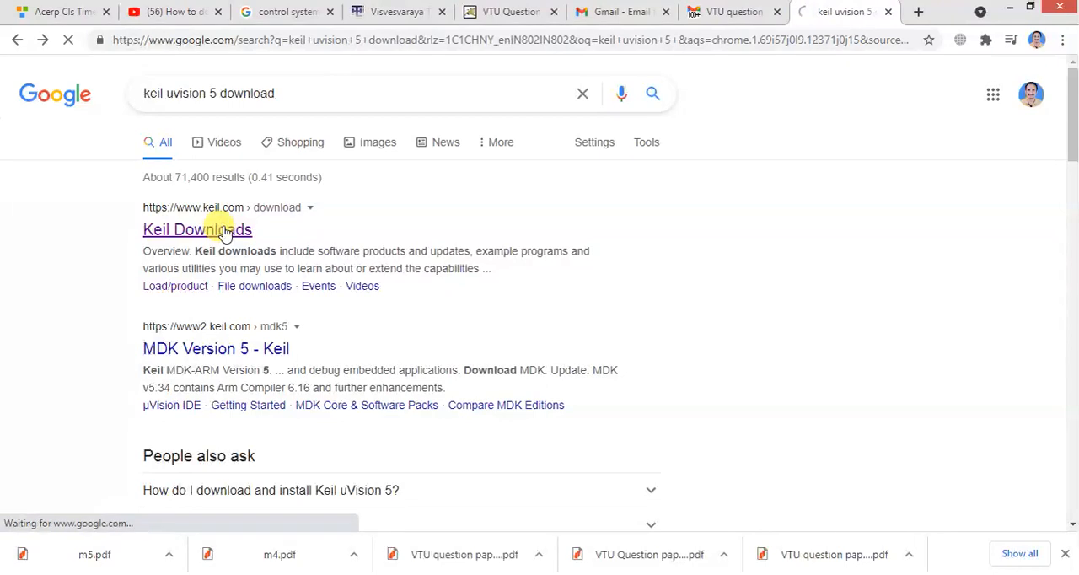
pyautogui.click(196, 230)
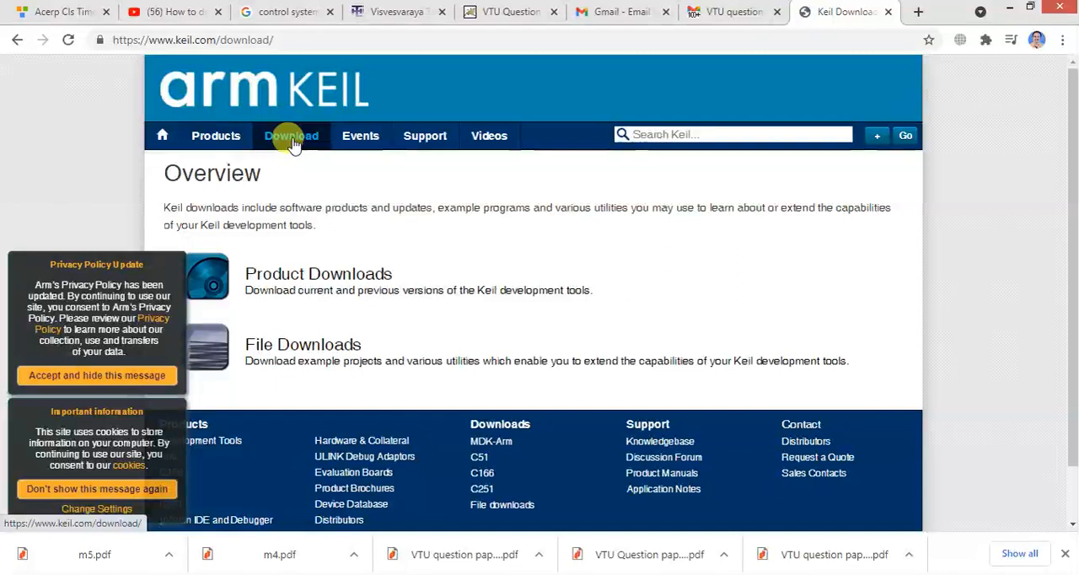
pyautogui.moveTo(304, 303)
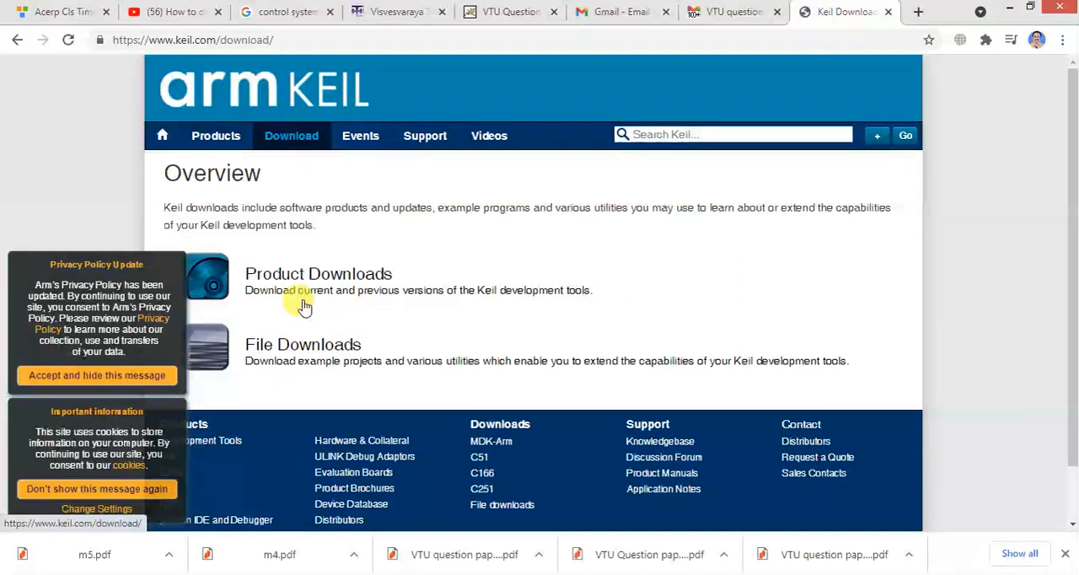
pyautogui.click(317, 273)
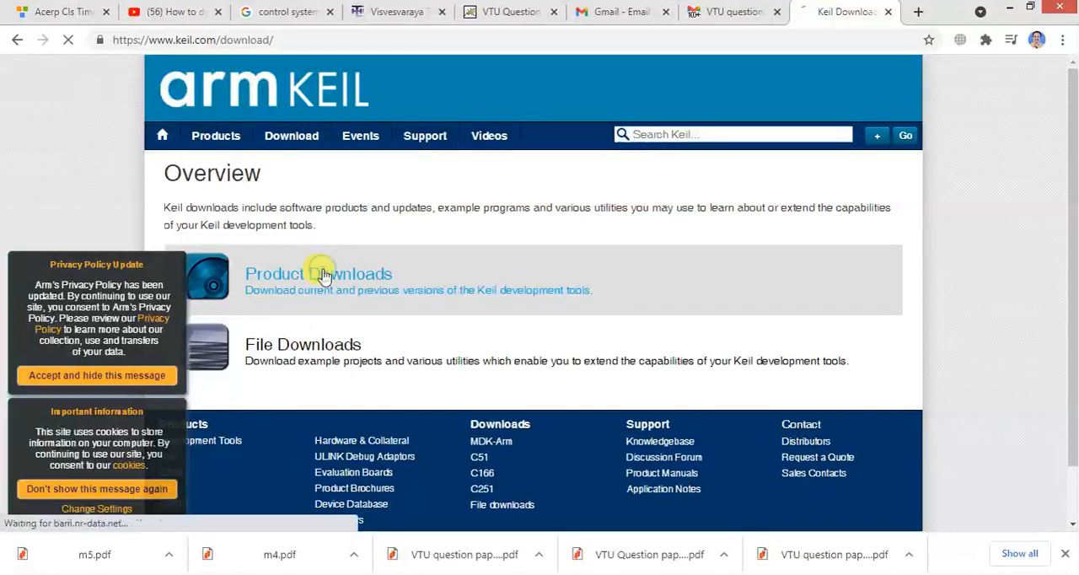
pyautogui.click(318, 273)
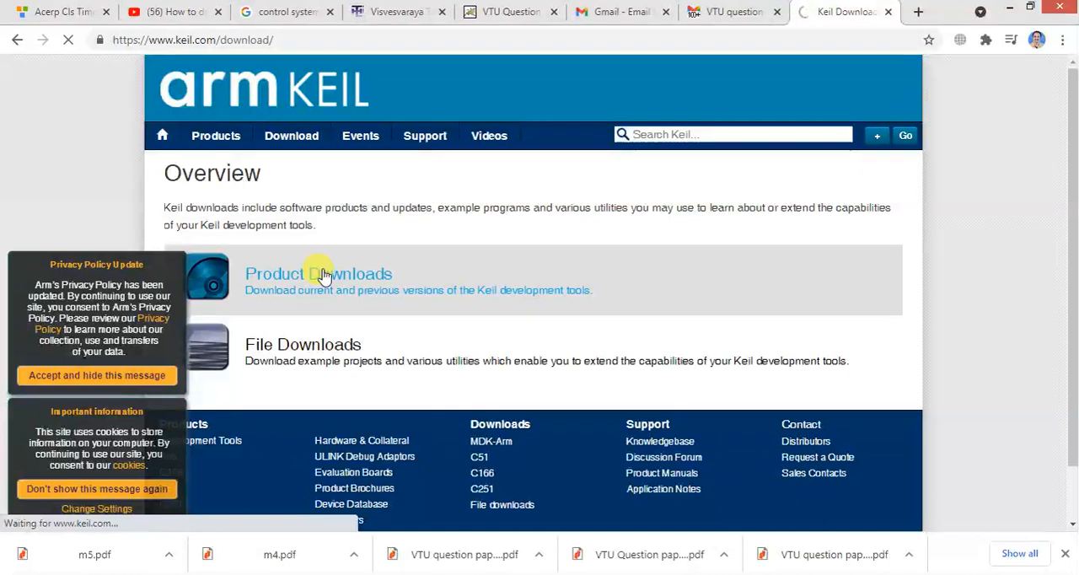
pyautogui.click(317, 273)
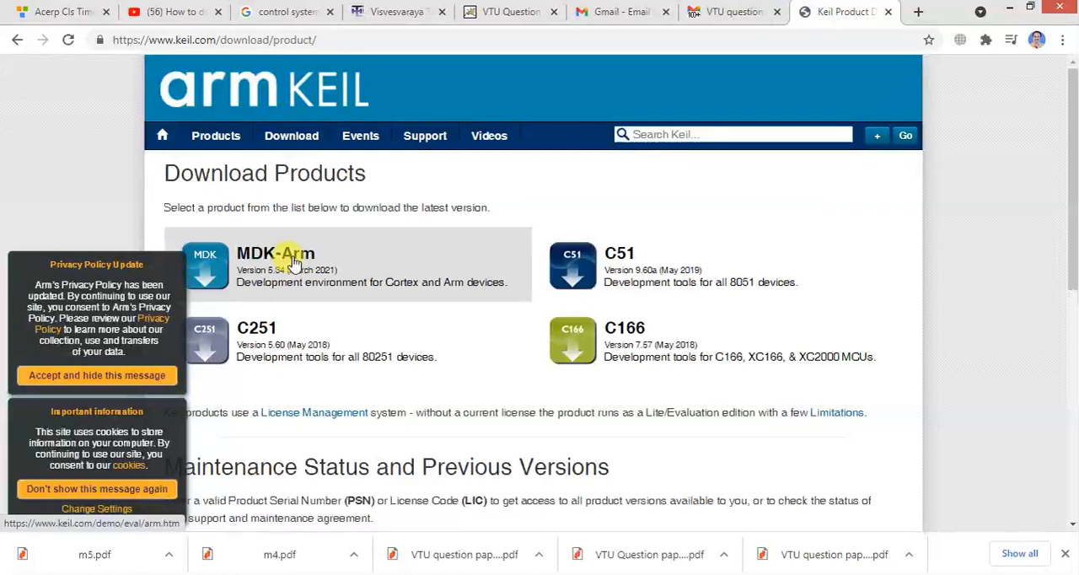
# Choose MDK-Arm and enter 'Raghun' as the first name on the contact form
pyautogui.click(274, 253)
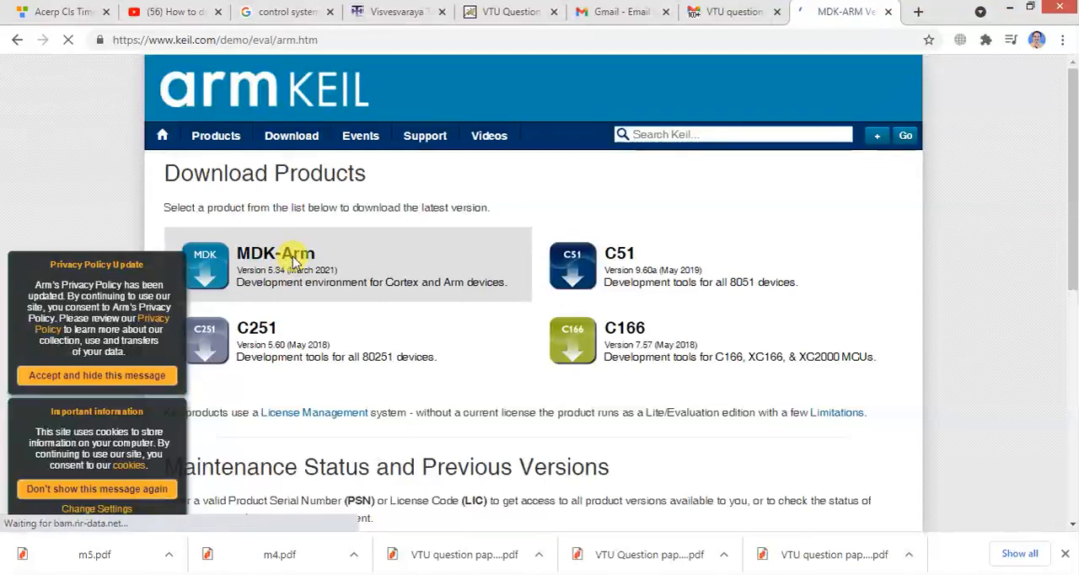
pyautogui.click(274, 253)
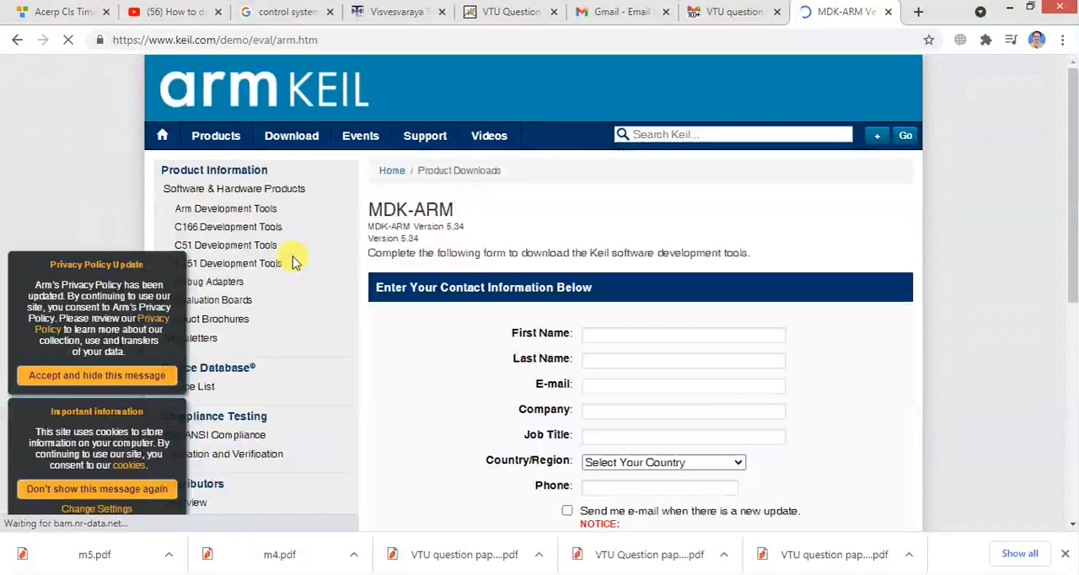
pyautogui.click(682, 334)
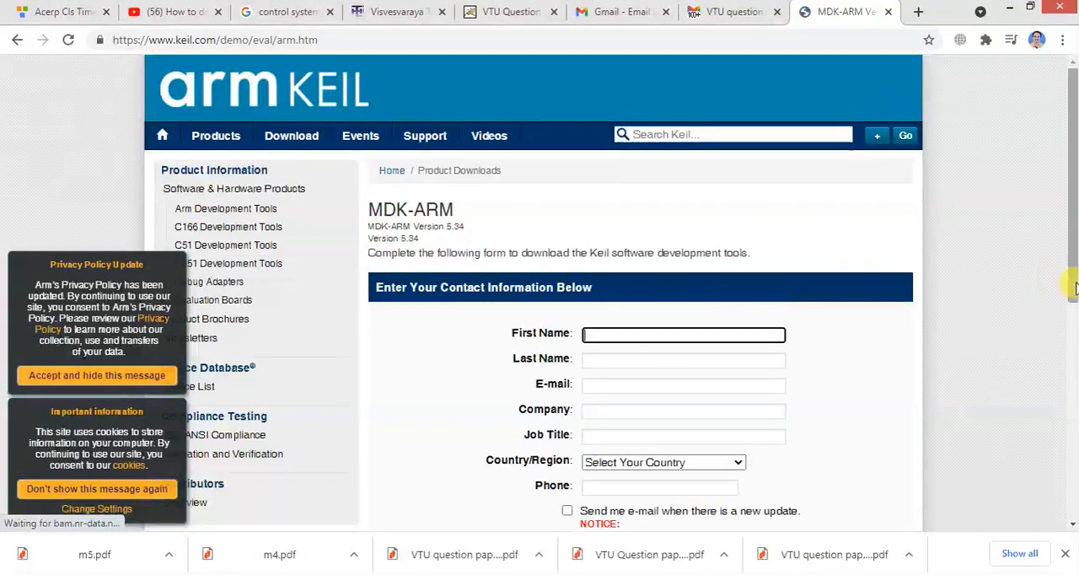
pyautogui.moveTo(711, 354)
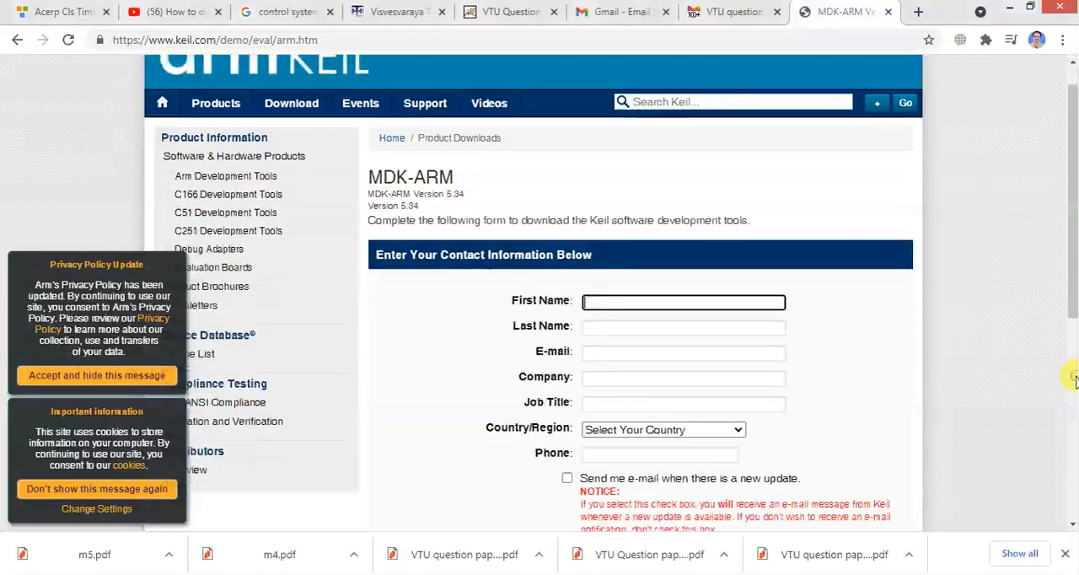
pyautogui.scroll(-3)
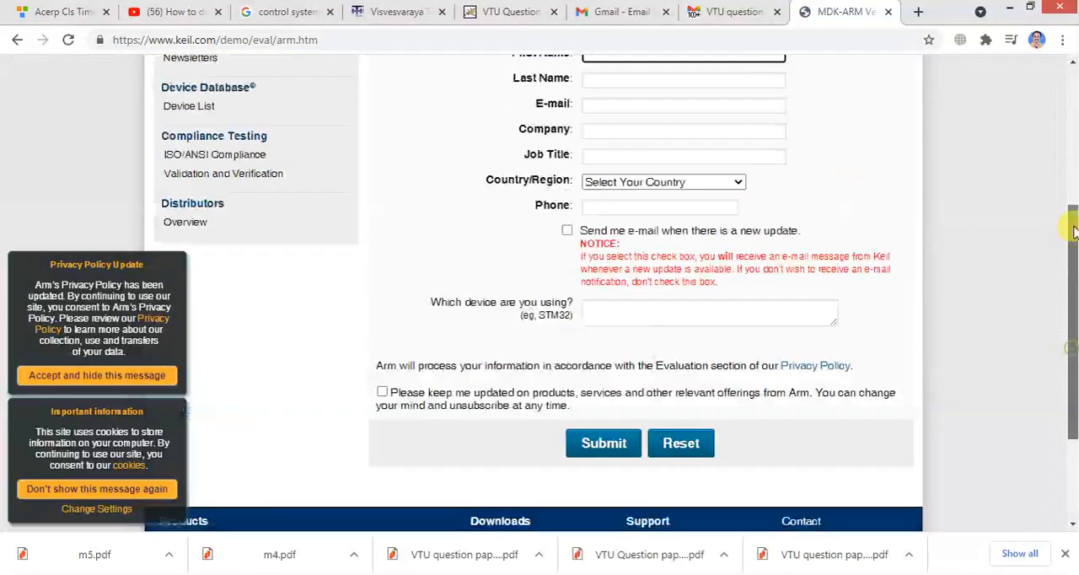
pyautogui.scroll(3)
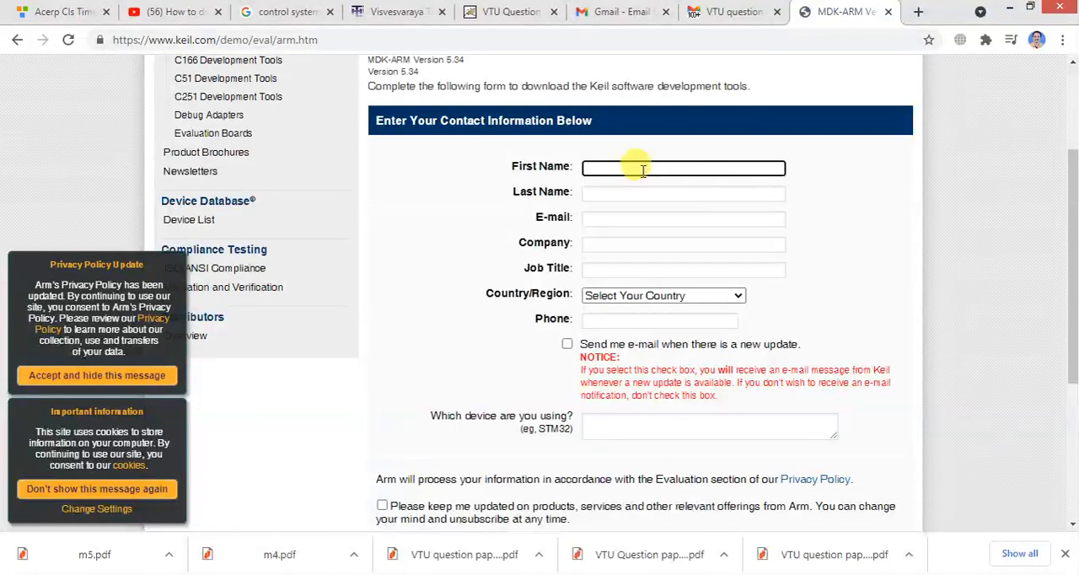
pyautogui.write('Raghun')
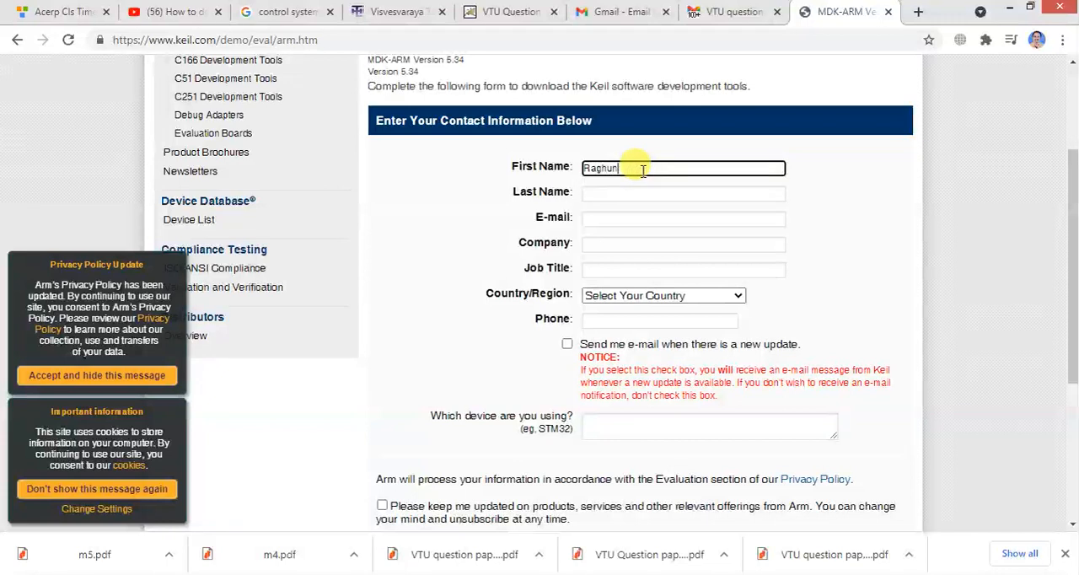
# Enter 'BH' as the last name and submit the form to reach the MDK534.EXE page
pyautogui.click(682, 192)
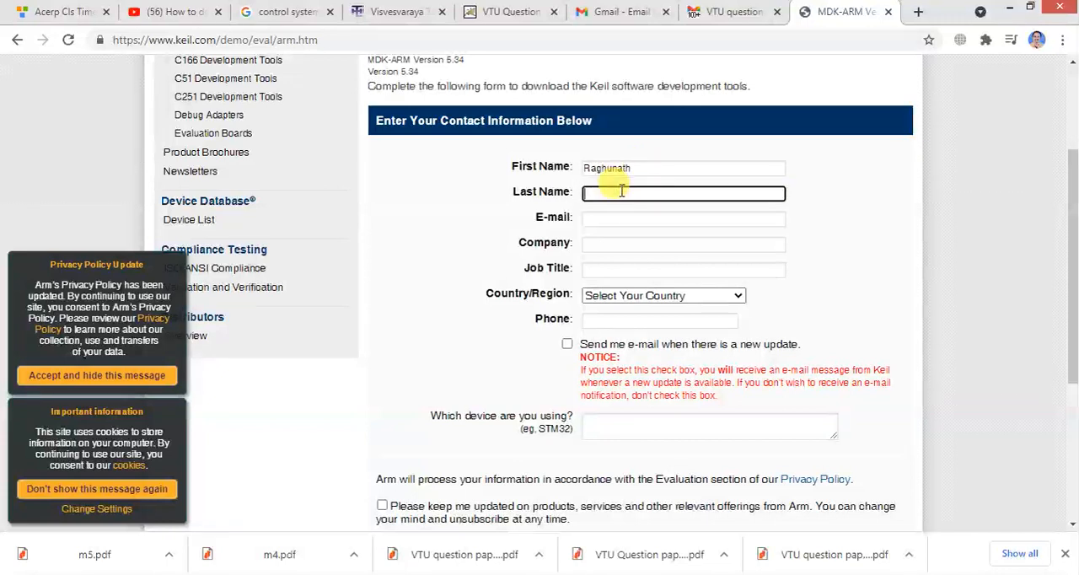
pyautogui.write('BH')
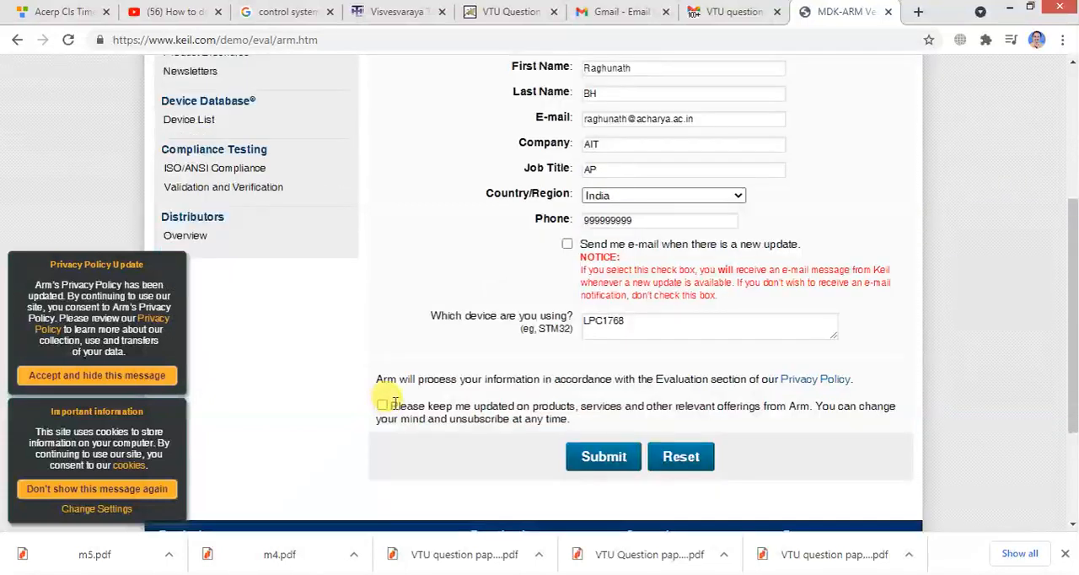
pyautogui.click(604, 455)
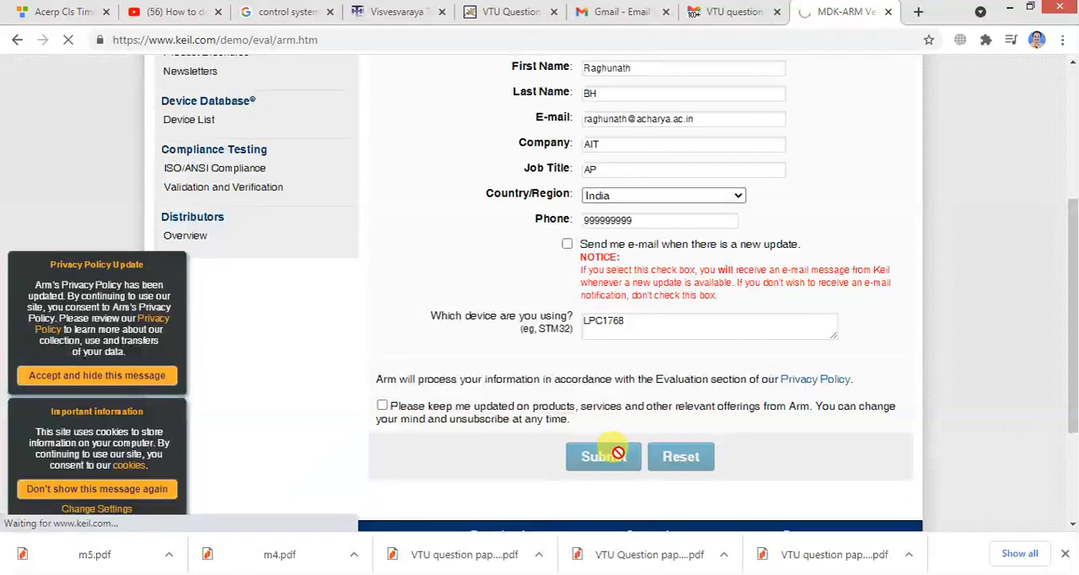
pyautogui.click(603, 455)
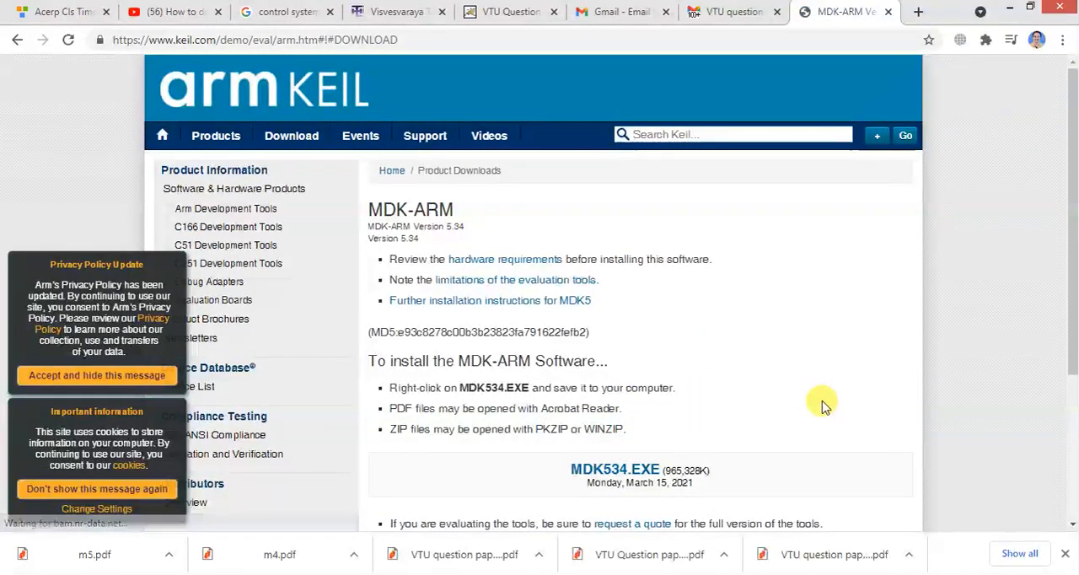
pyautogui.moveTo(614, 469)
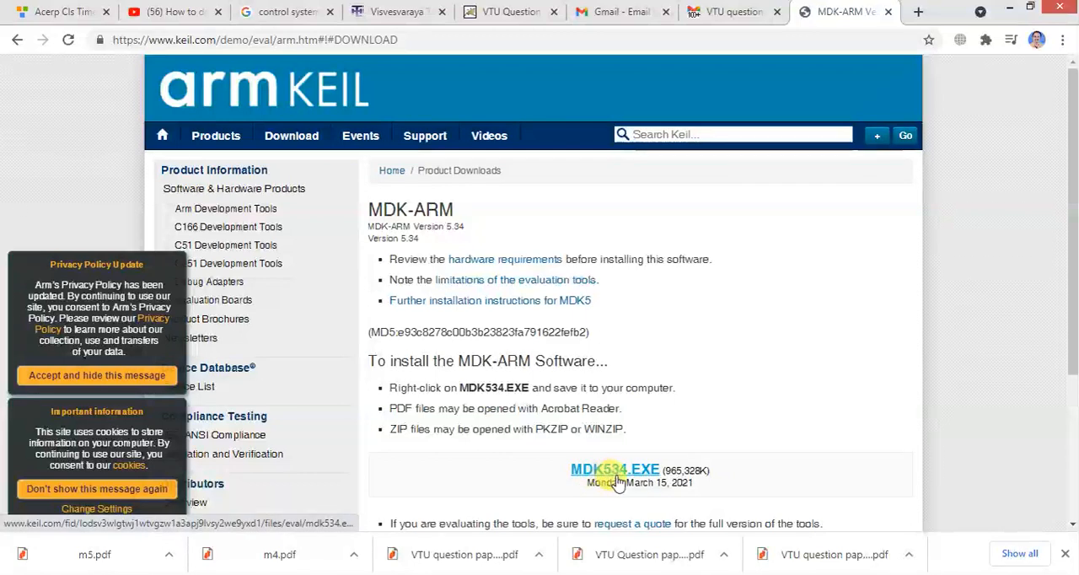
pyautogui.moveTo(638, 476)
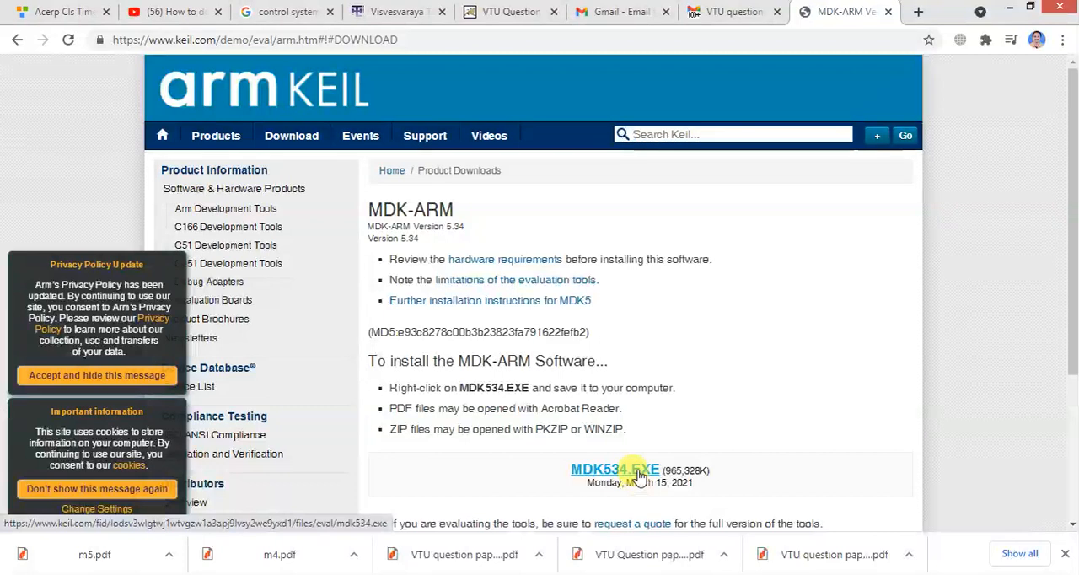
# Download the MDK534.EXE installer from the Keil download page
pyautogui.click(613, 468)
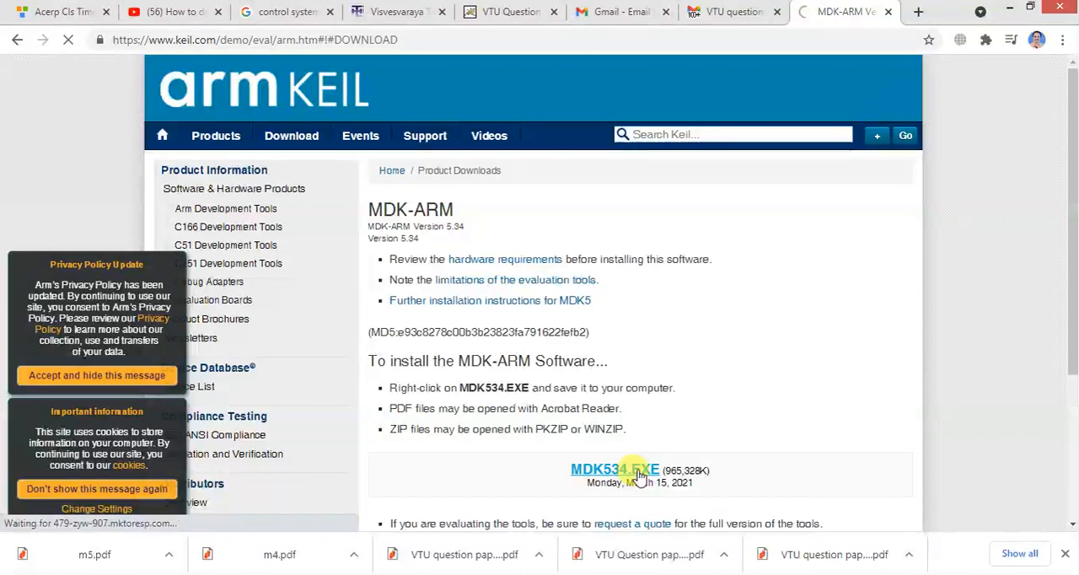
pyautogui.click(613, 469)
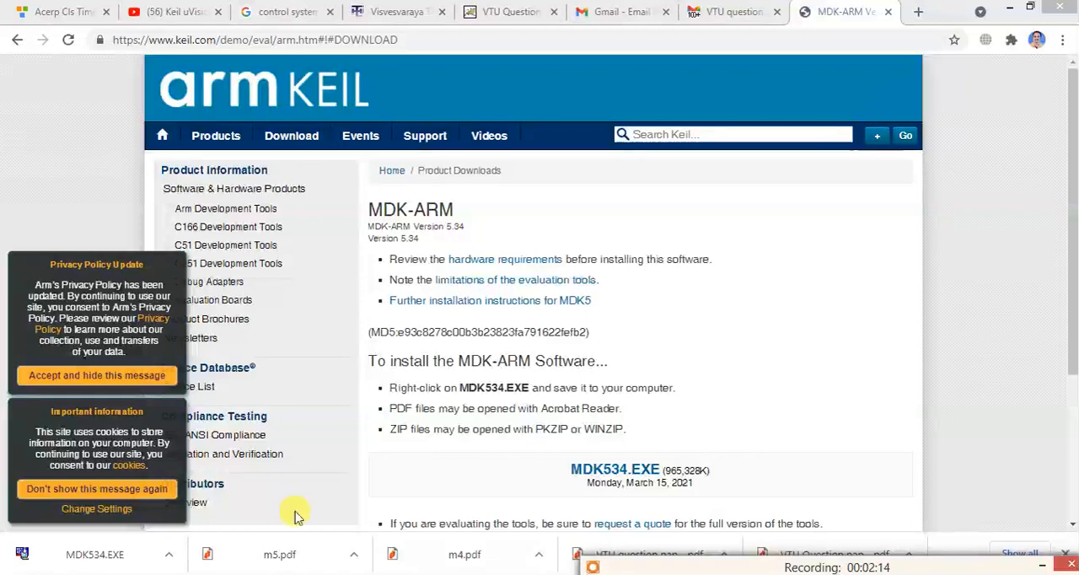
# Show MDK534.EXE in the Downloads folder and run it to start MDK-ARM V5.34 setup
pyautogui.click(169, 553)
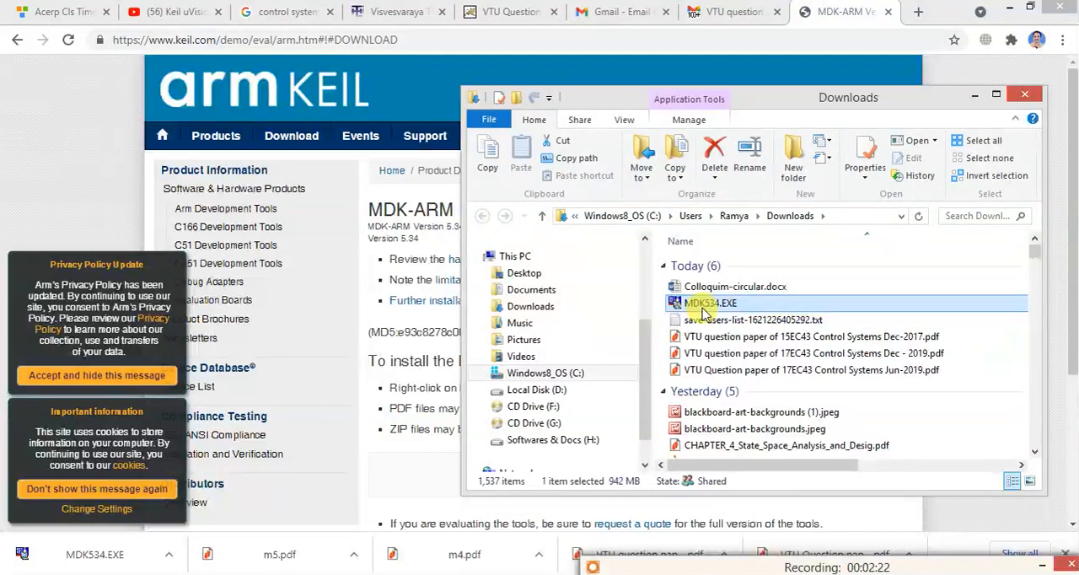
pyautogui.moveTo(708, 304)
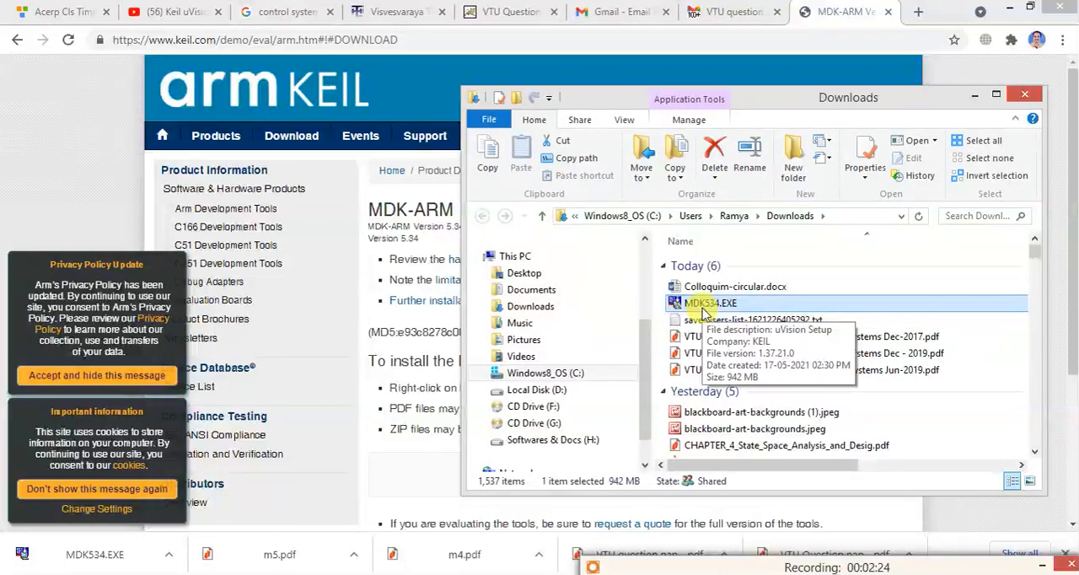
pyautogui.moveTo(708, 313)
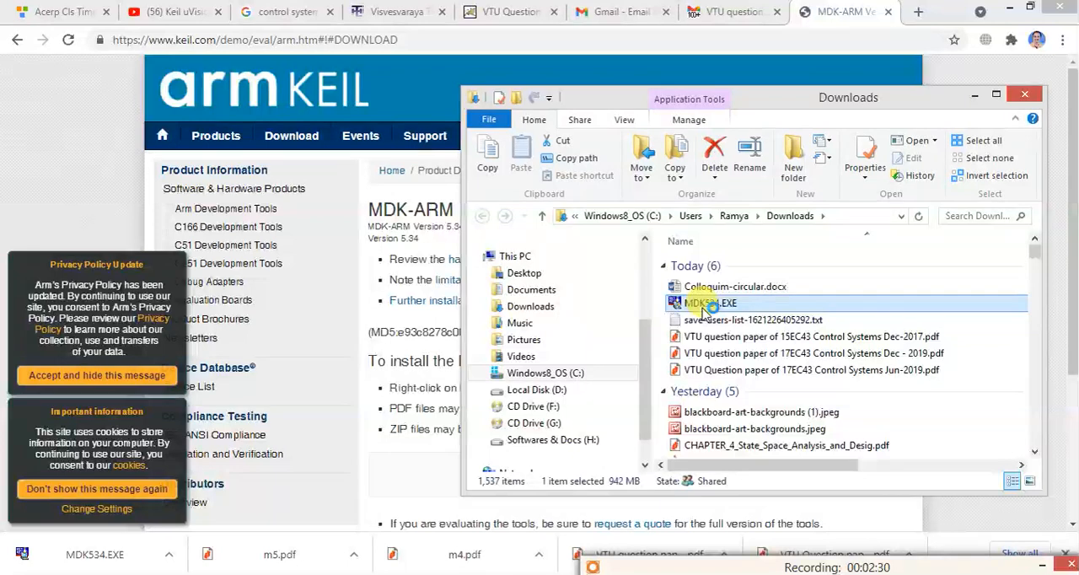
pyautogui.moveTo(717, 455)
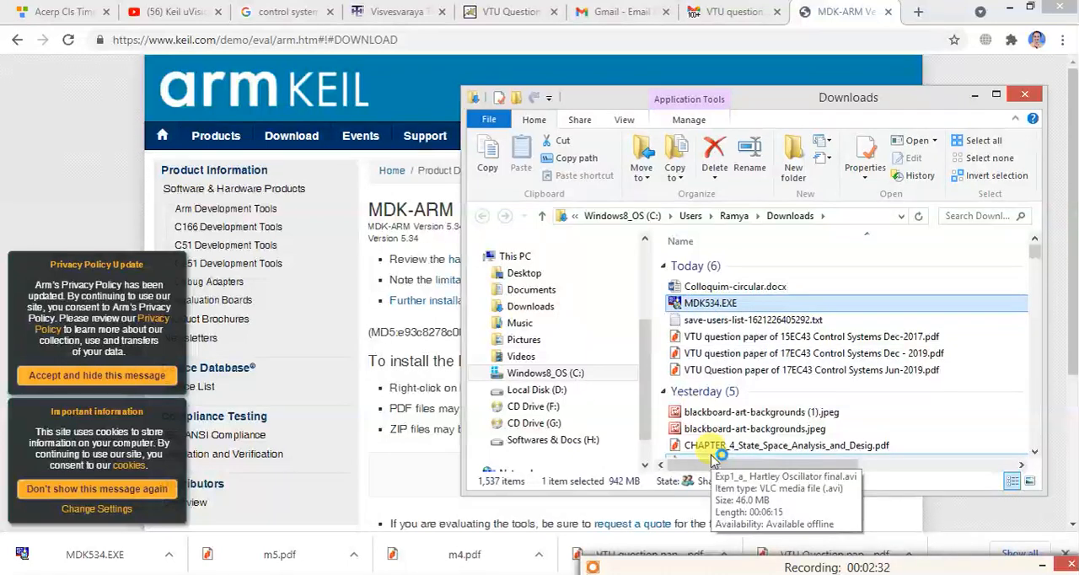
pyautogui.doubleClick(710, 303)
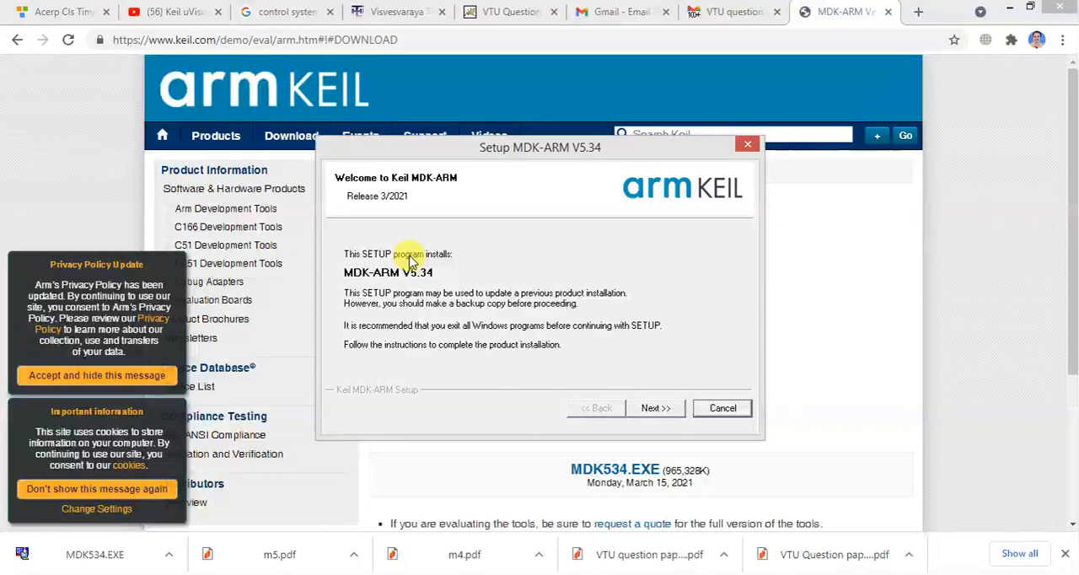
# Accept the license agreement and keep the default Core and Pack install folders
pyautogui.click(654, 407)
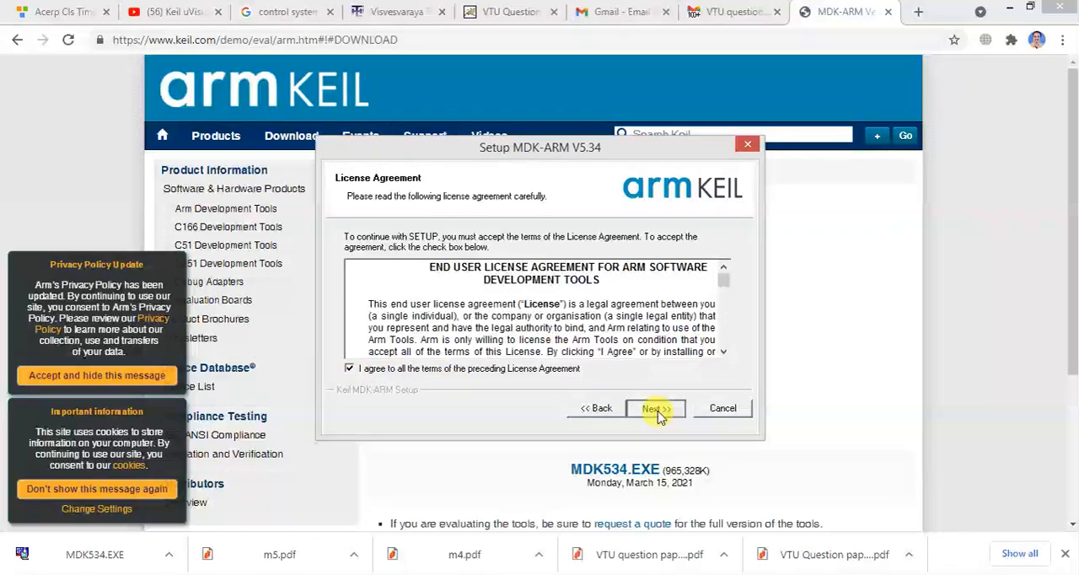
pyautogui.click(656, 408)
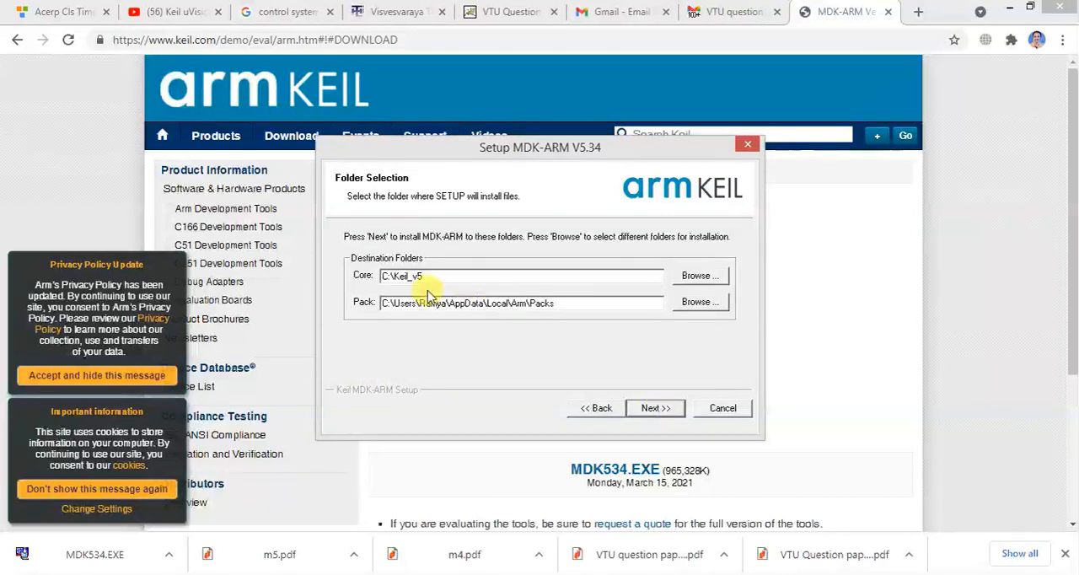
pyautogui.moveTo(656, 408)
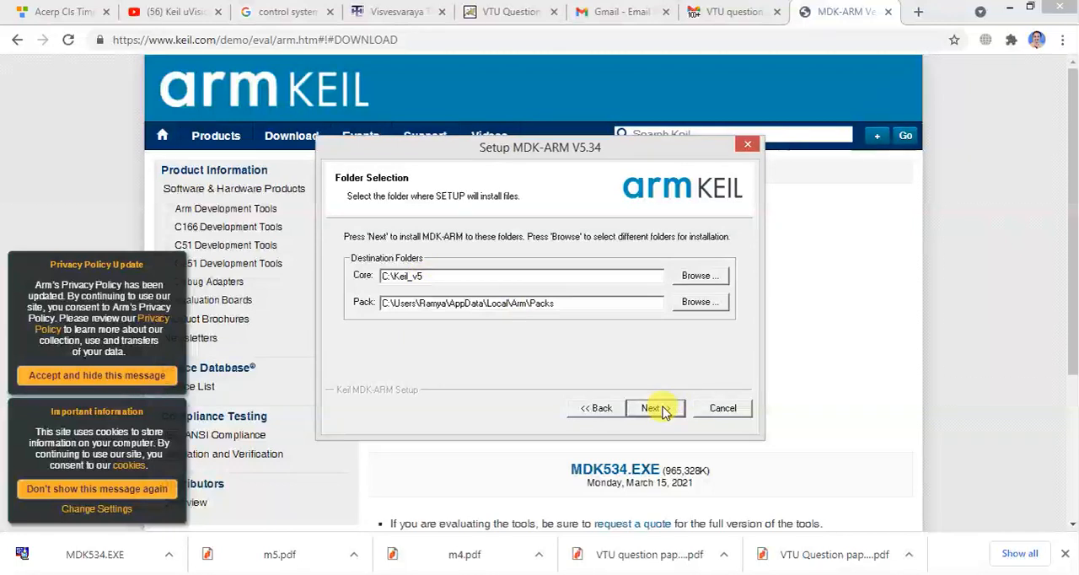
pyautogui.click(651, 408)
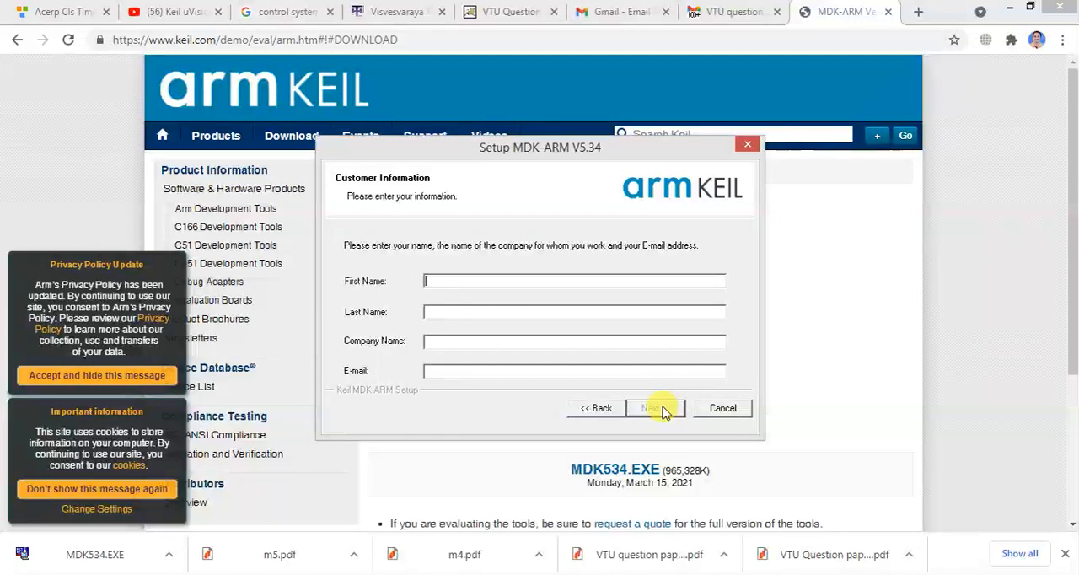
# Enter customer details RAGHU, BH, company AI and a yahoo.com e-mail, then begin installing
pyautogui.write('RAGHU')
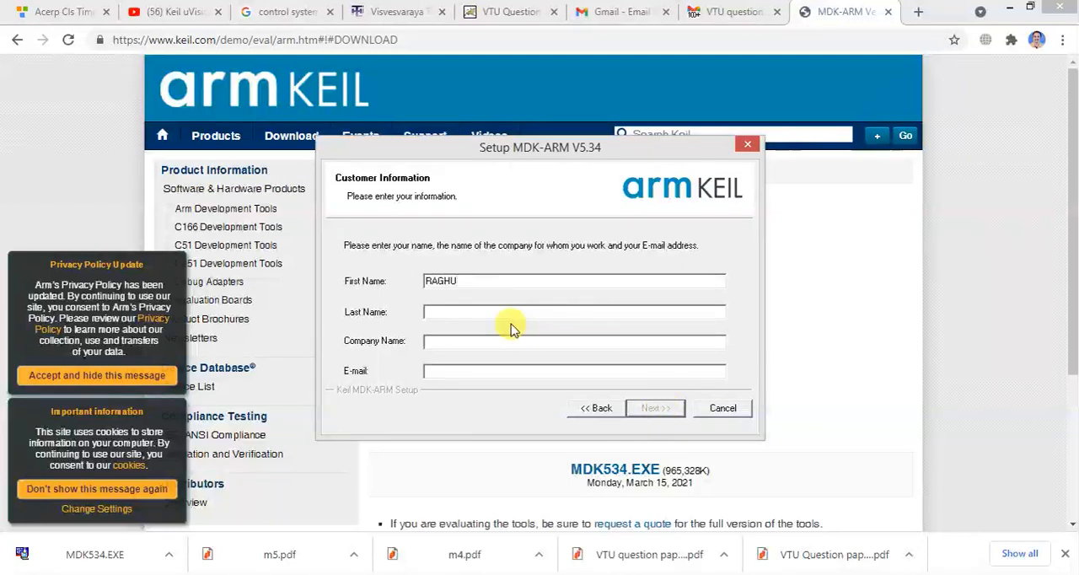
pyautogui.write('BH')
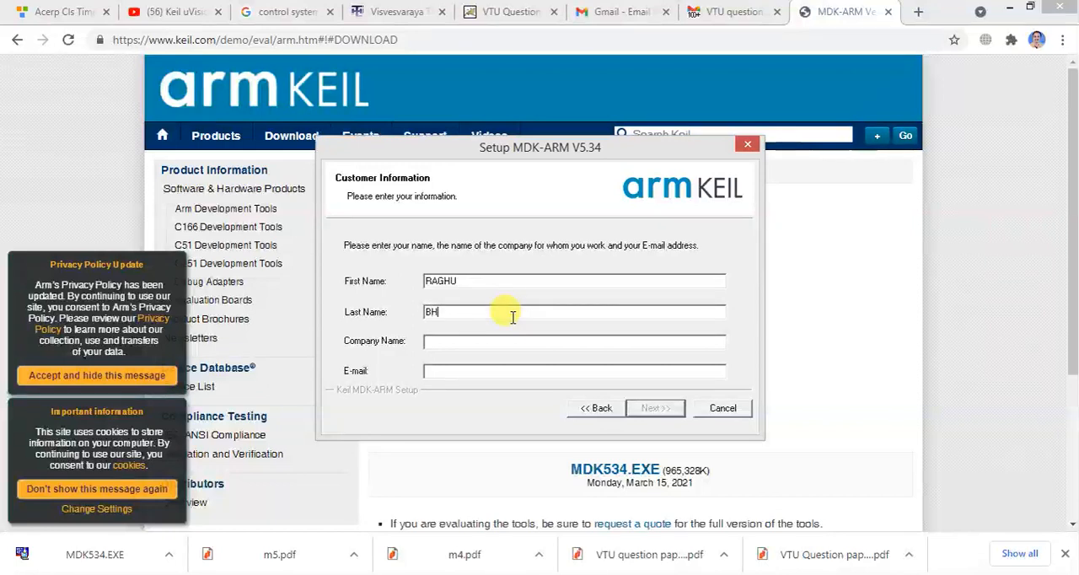
pyautogui.write('AIT')
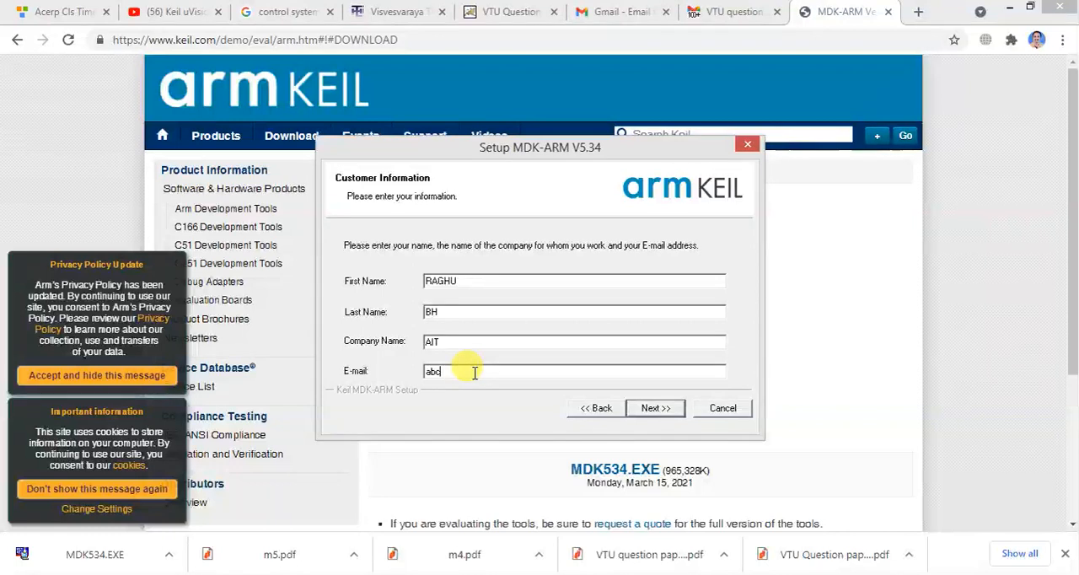
pyautogui.write('@')
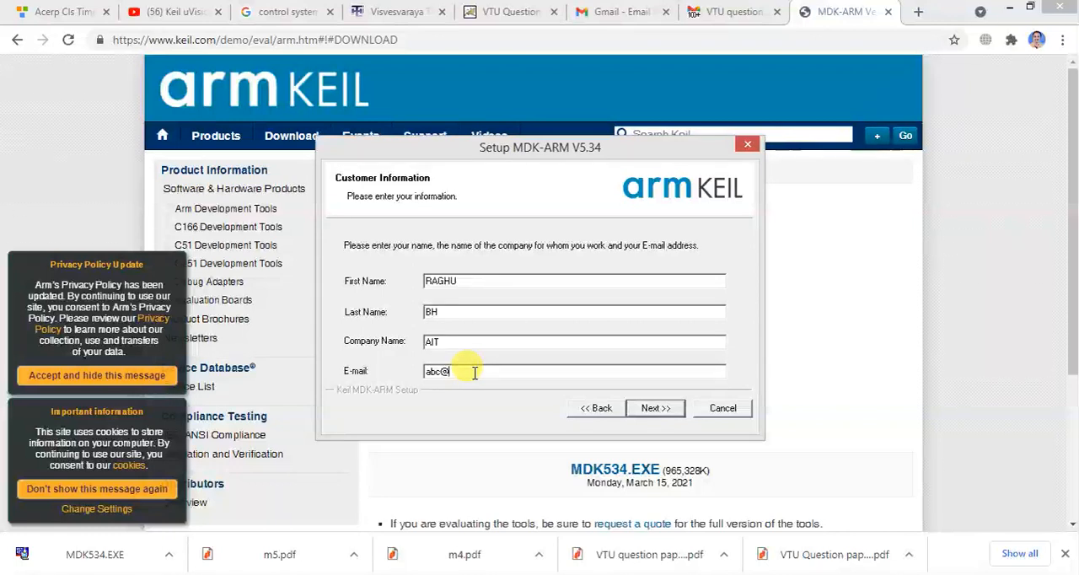
pyautogui.write('yah')
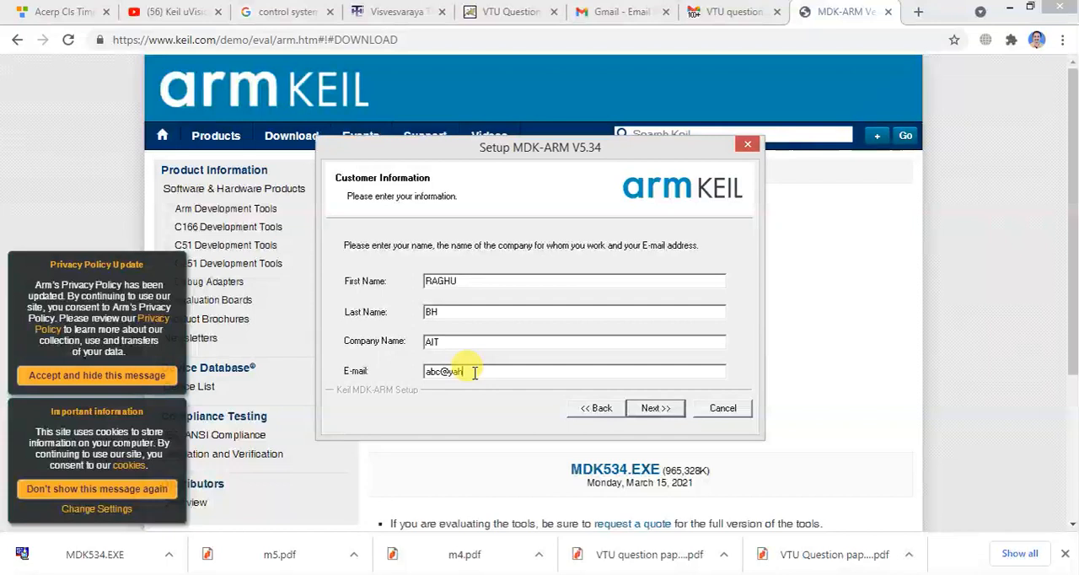
pyautogui.write('oo.com')
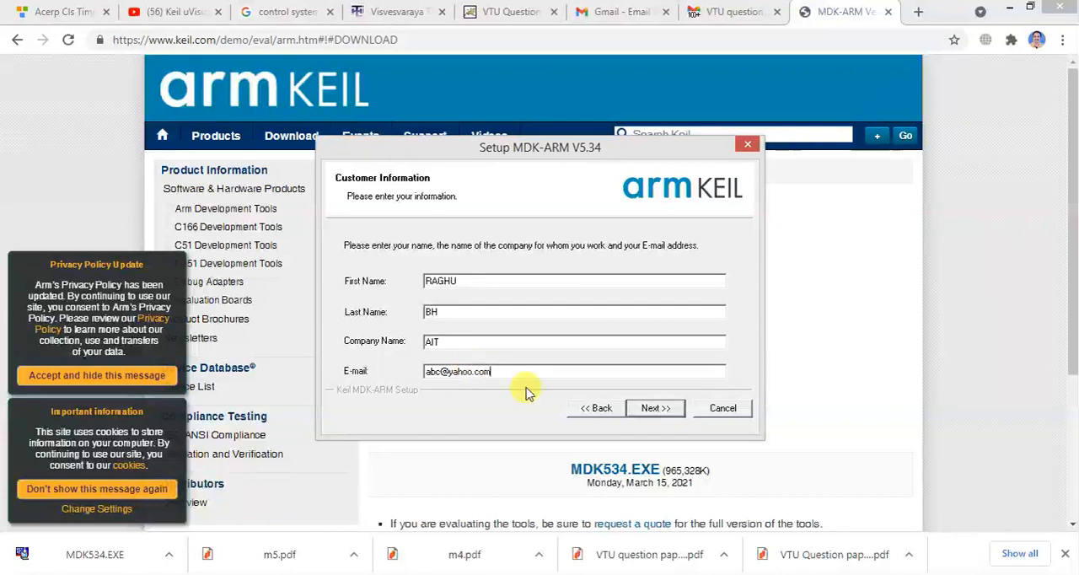
pyautogui.click(654, 408)
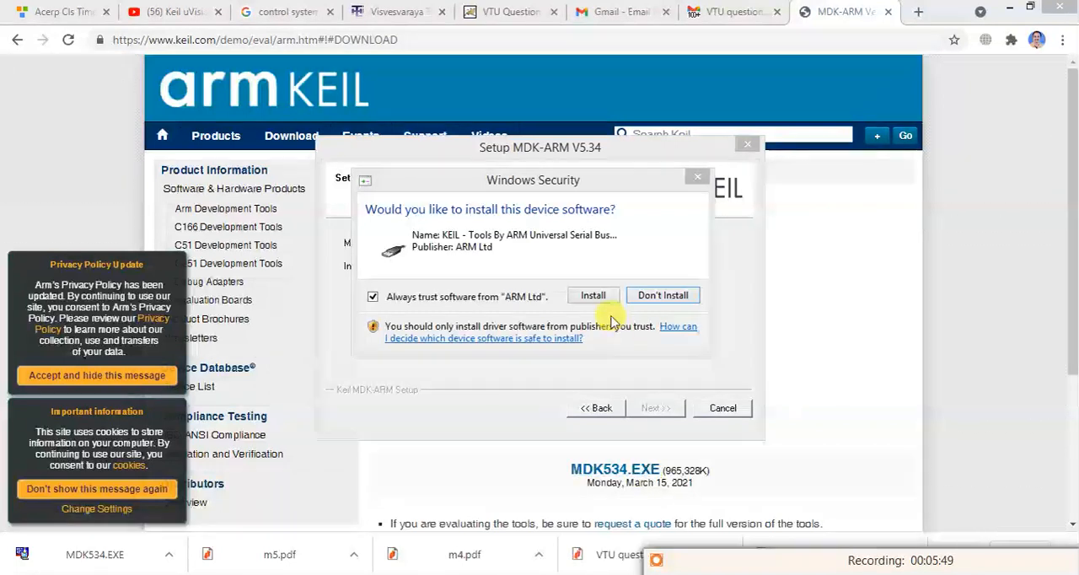
# Allow the ARM USB driver, untick release notes and retained configuration, and finish setup
pyautogui.click(594, 295)
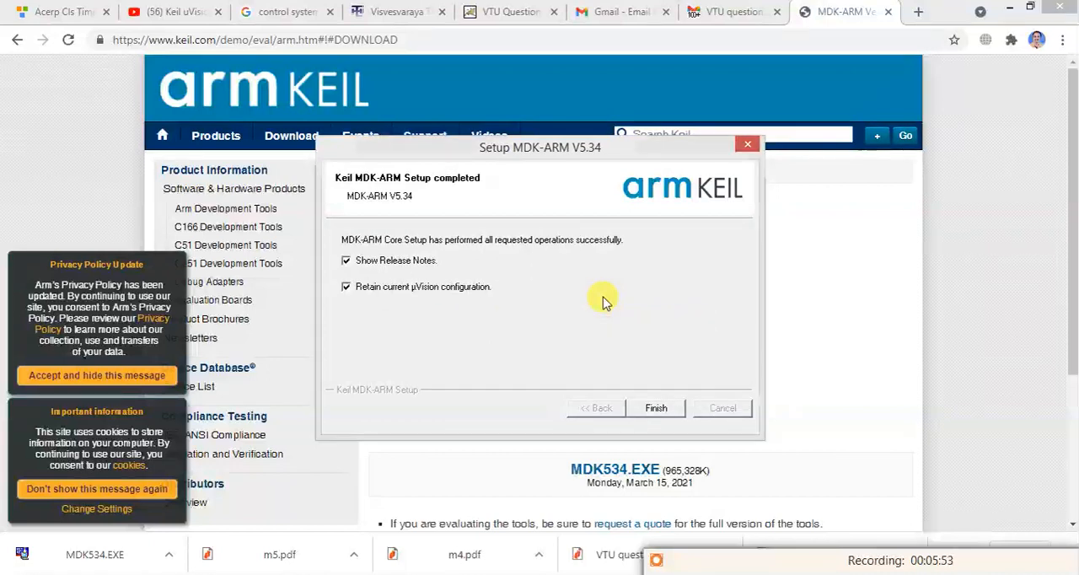
pyautogui.click(346, 260)
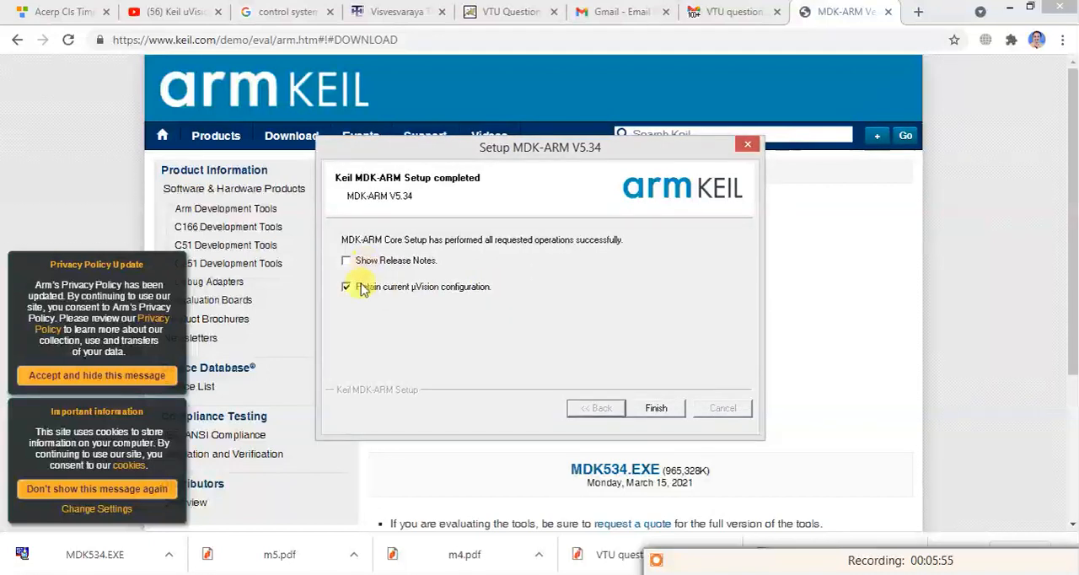
pyautogui.click(344, 286)
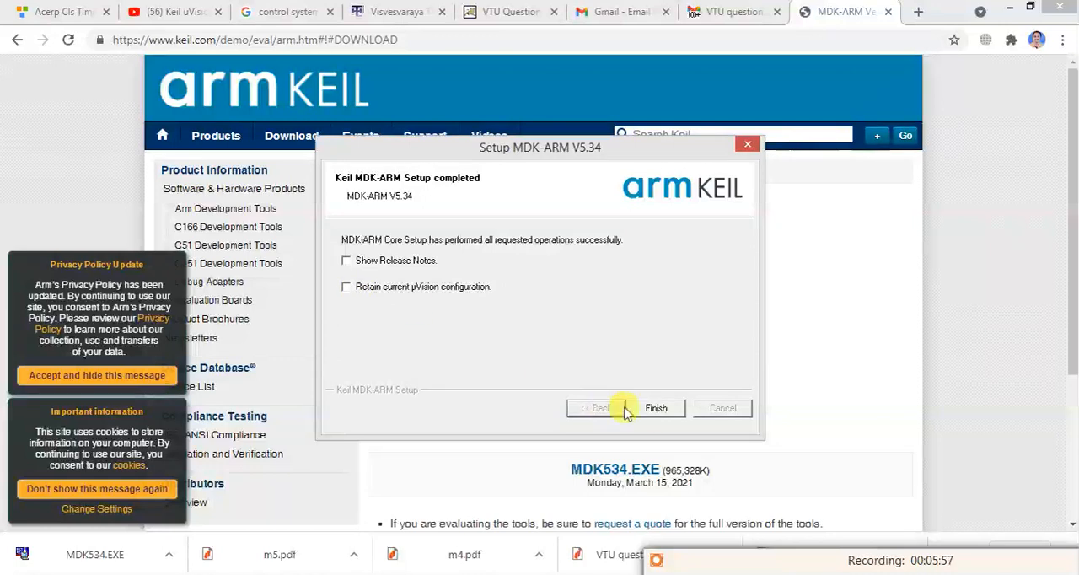
pyautogui.click(656, 408)
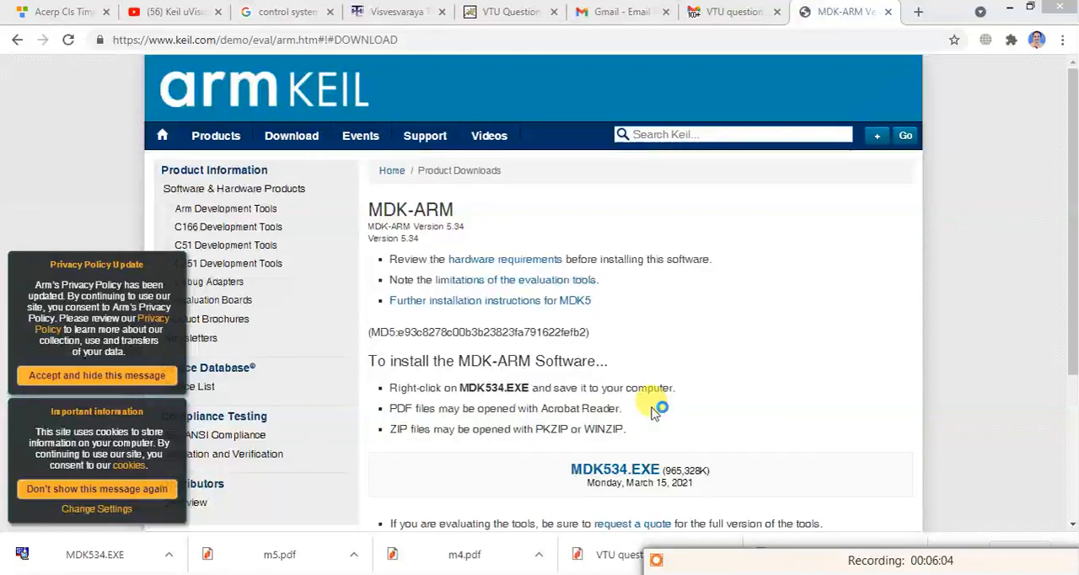
pyautogui.moveTo(658, 557)
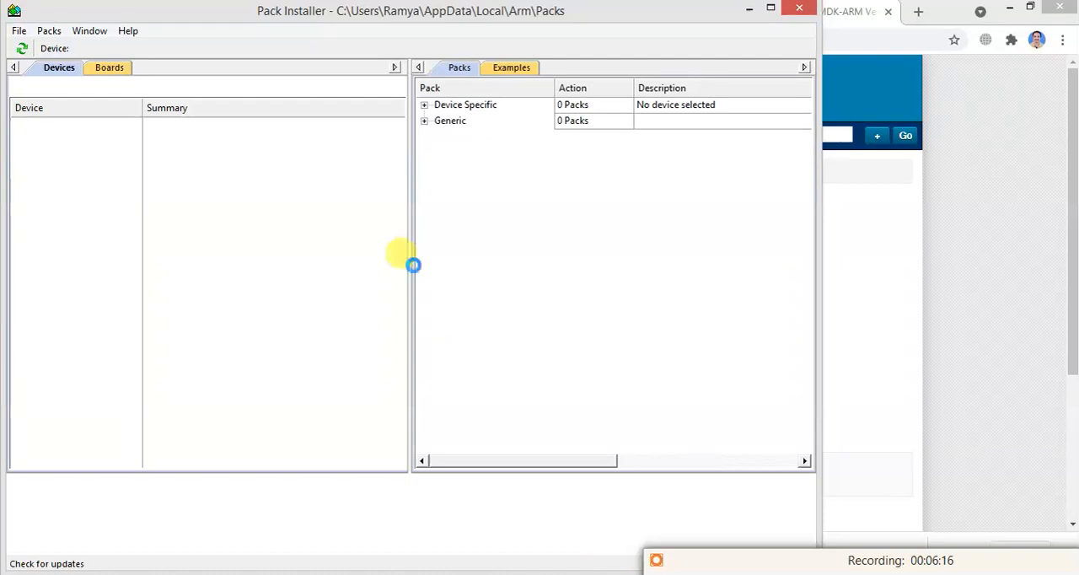
pyautogui.moveTo(189, 78)
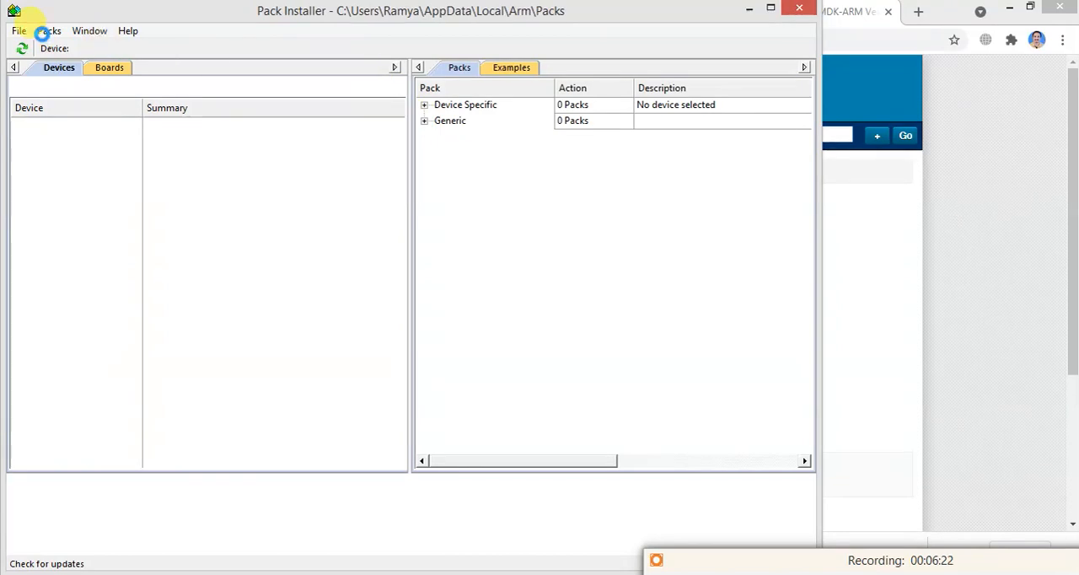
pyautogui.moveTo(677, 560)
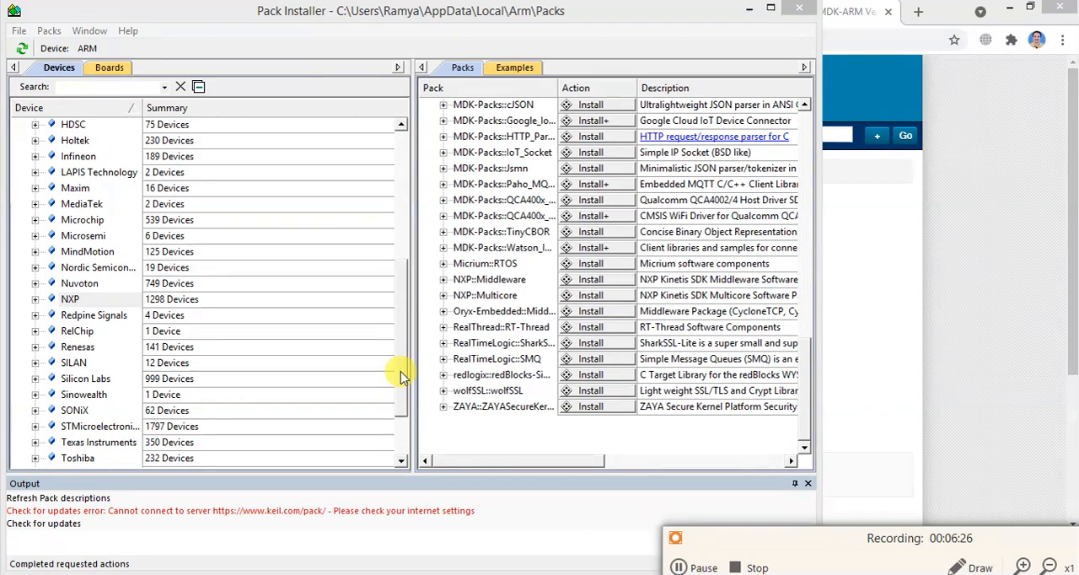
pyautogui.moveTo(118, 236)
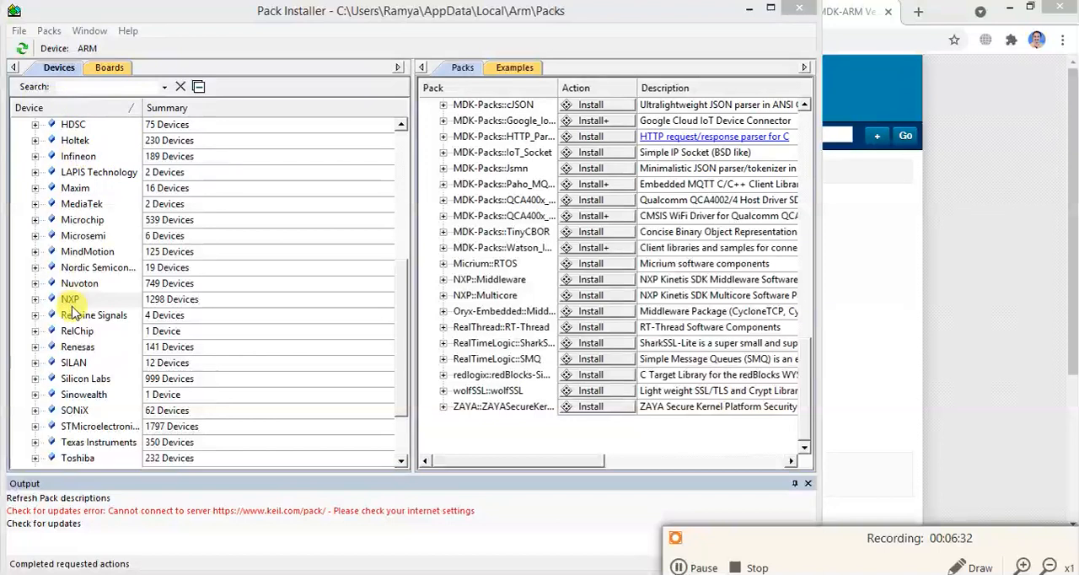
# Select the NXP vendor and browse its device series down to the LPC1768
pyautogui.click(110, 86)
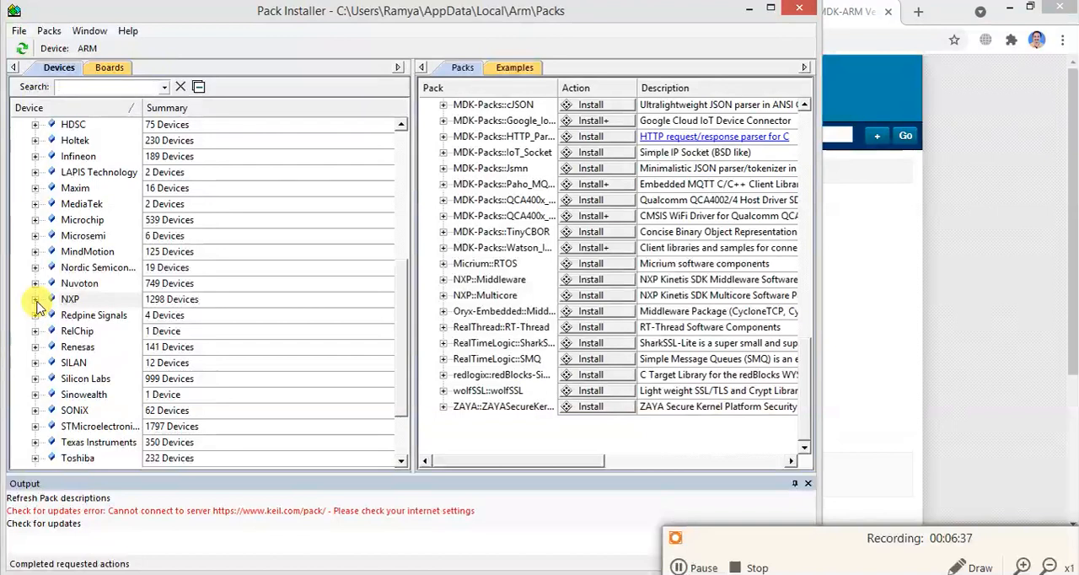
pyautogui.click(35, 300)
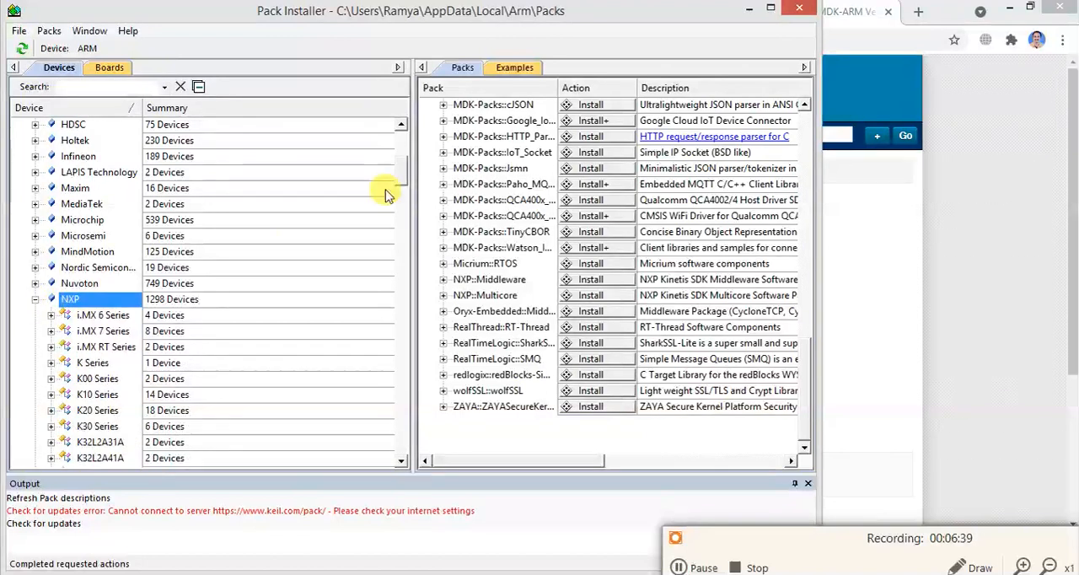
pyautogui.scroll(-3)
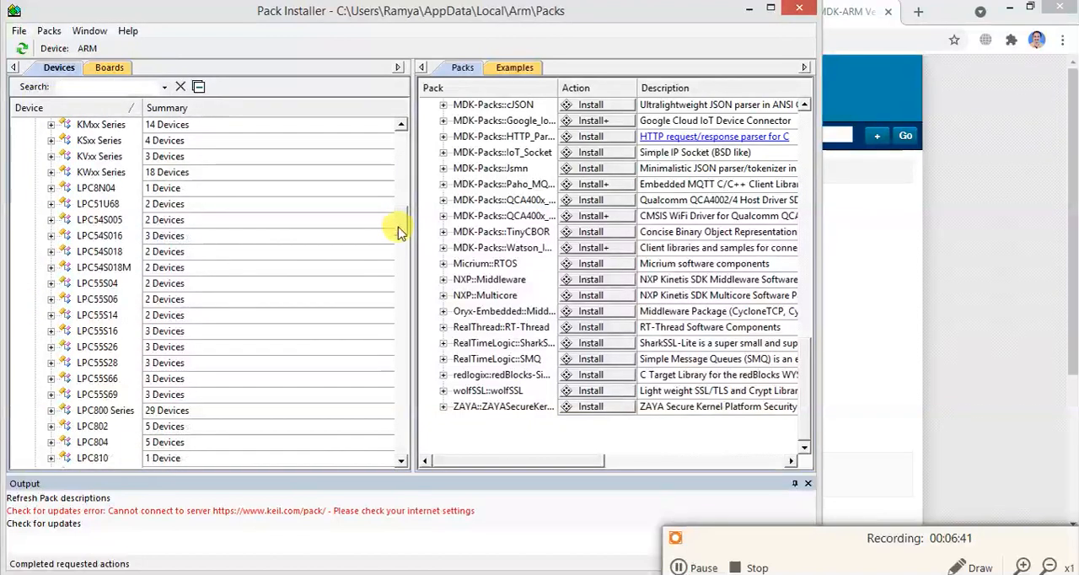
pyautogui.scroll(-3)
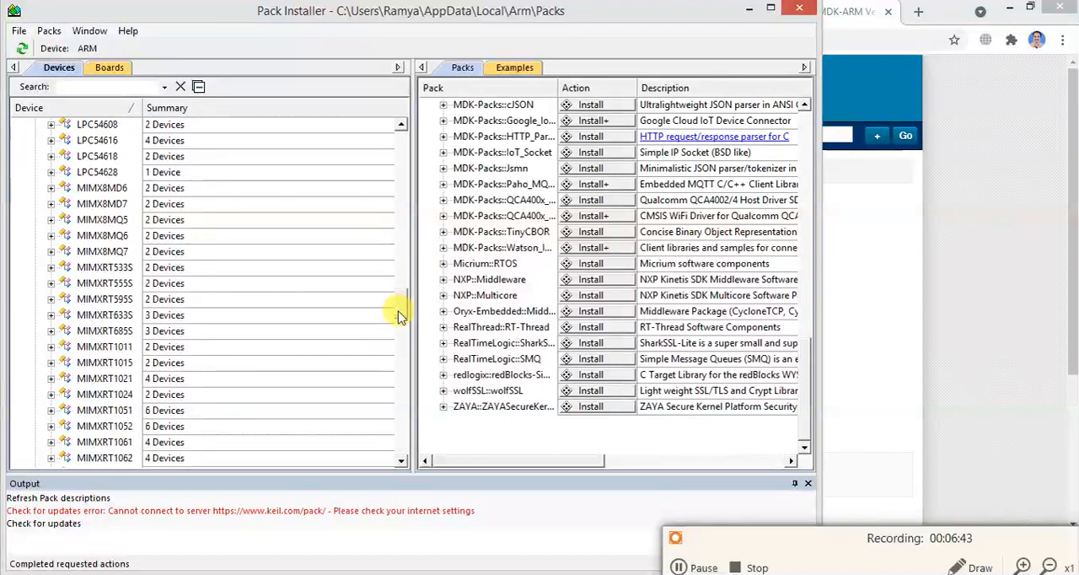
pyautogui.scroll(-3)
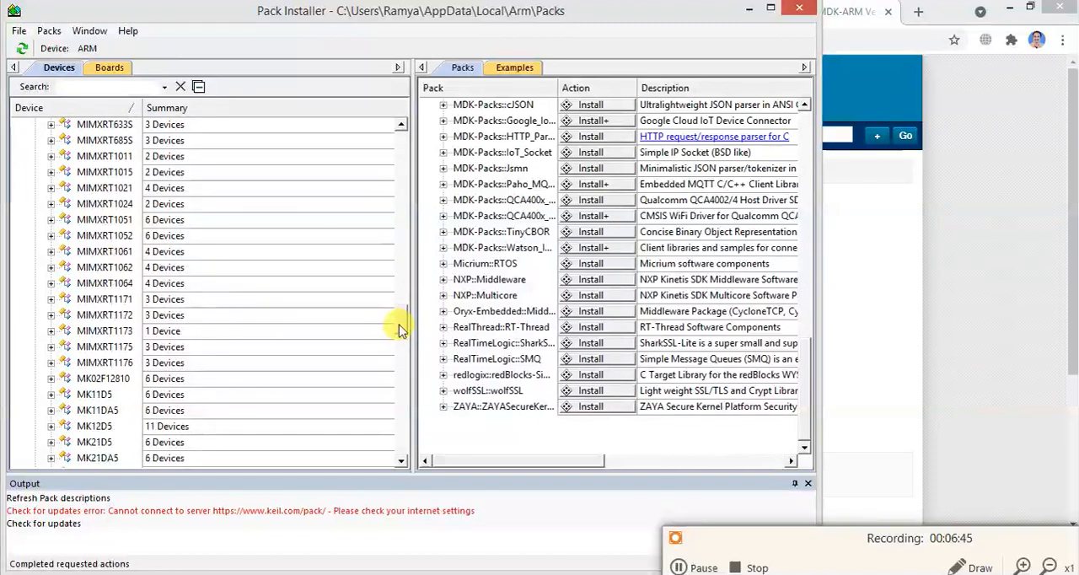
pyautogui.scroll(3)
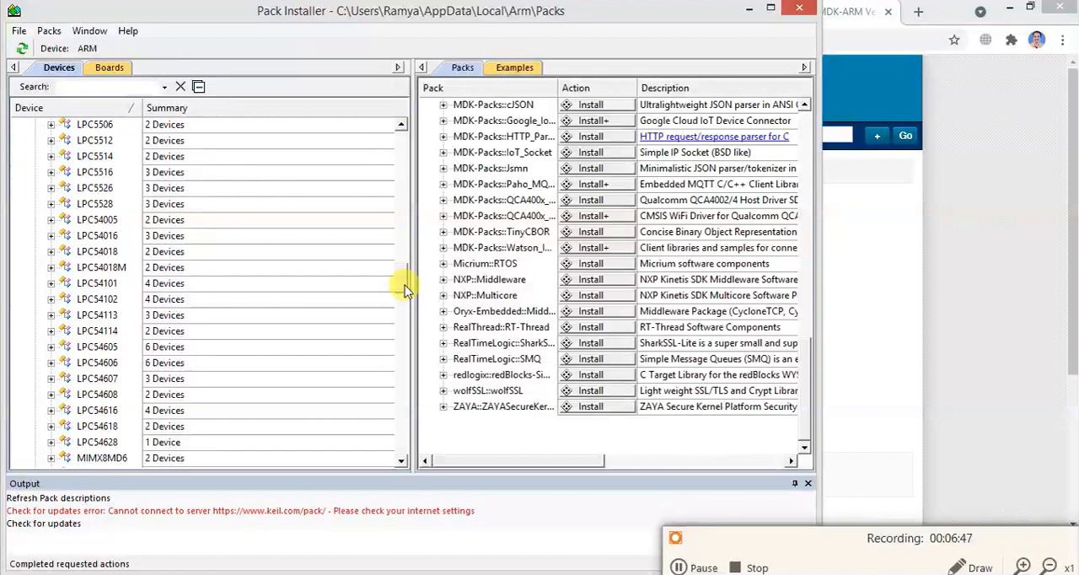
pyautogui.click(127, 377)
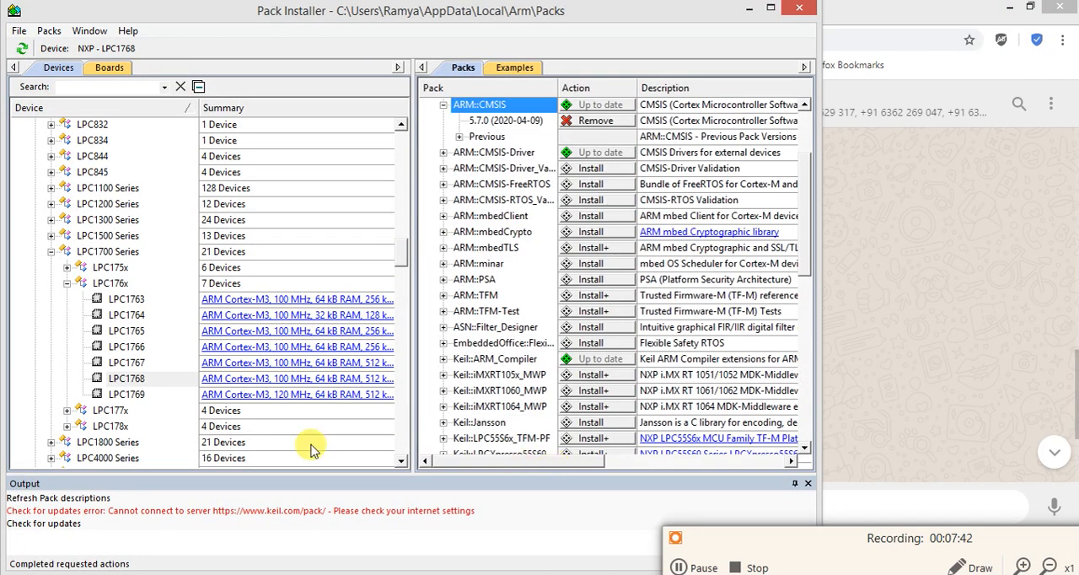
pyautogui.moveTo(354, 332)
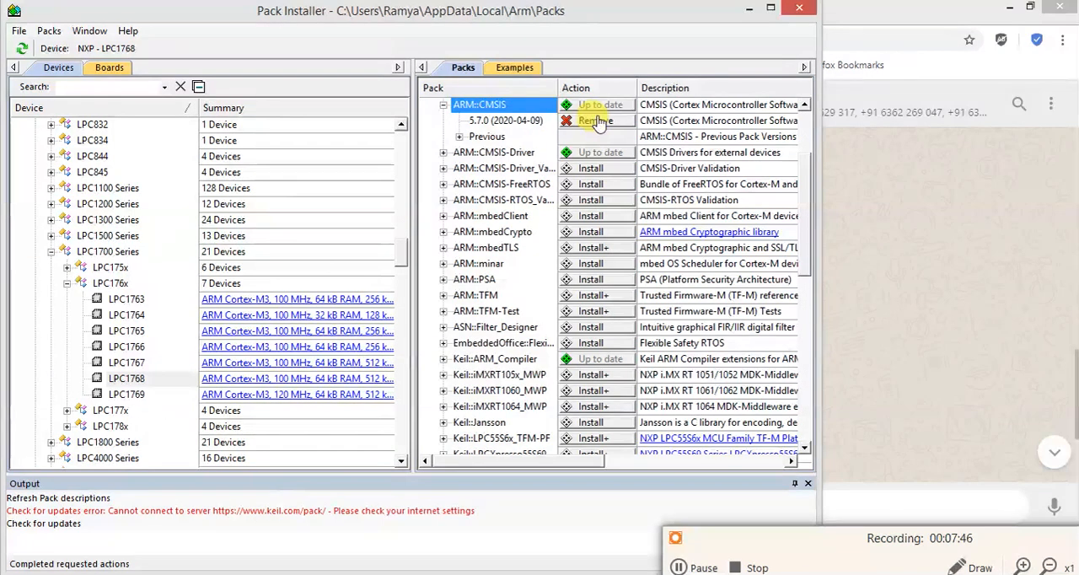
pyautogui.moveTo(599, 105)
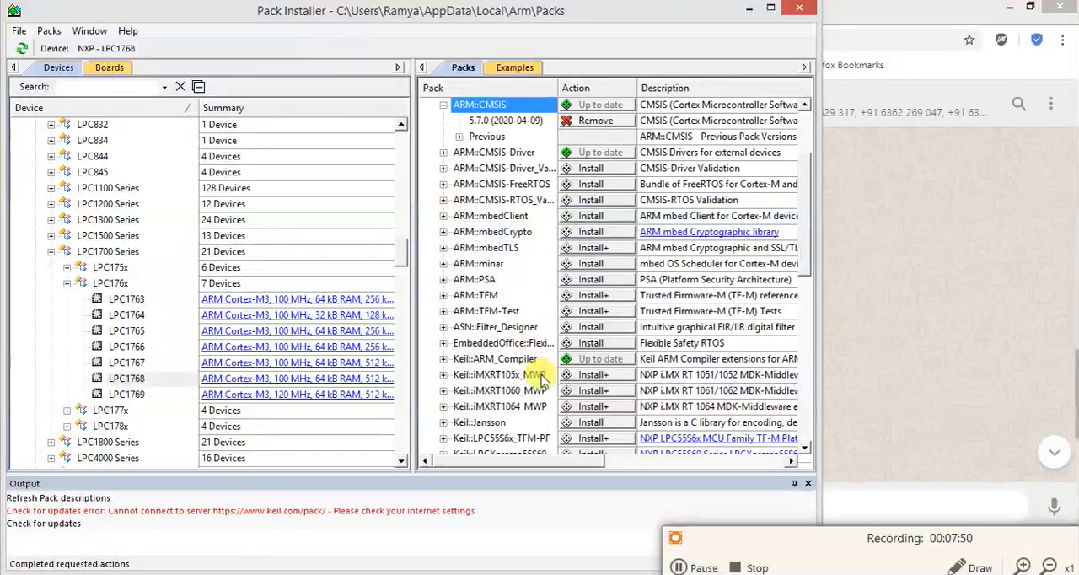
pyautogui.moveTo(539, 310)
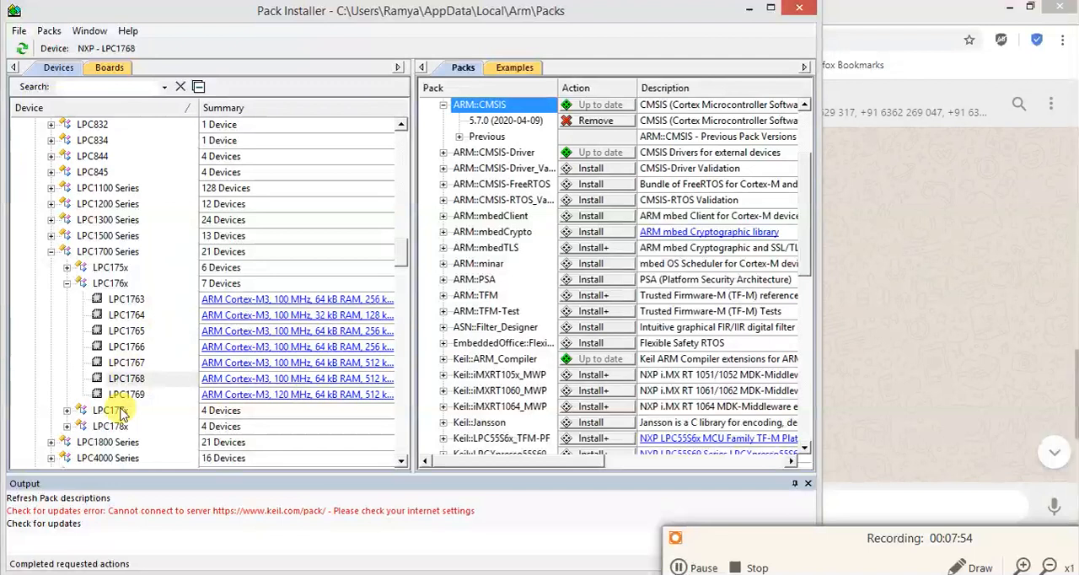
# Select the NXP LPC1700 Series so Keil::LPC1700_DFP heads the Packs list
pyautogui.click(127, 378)
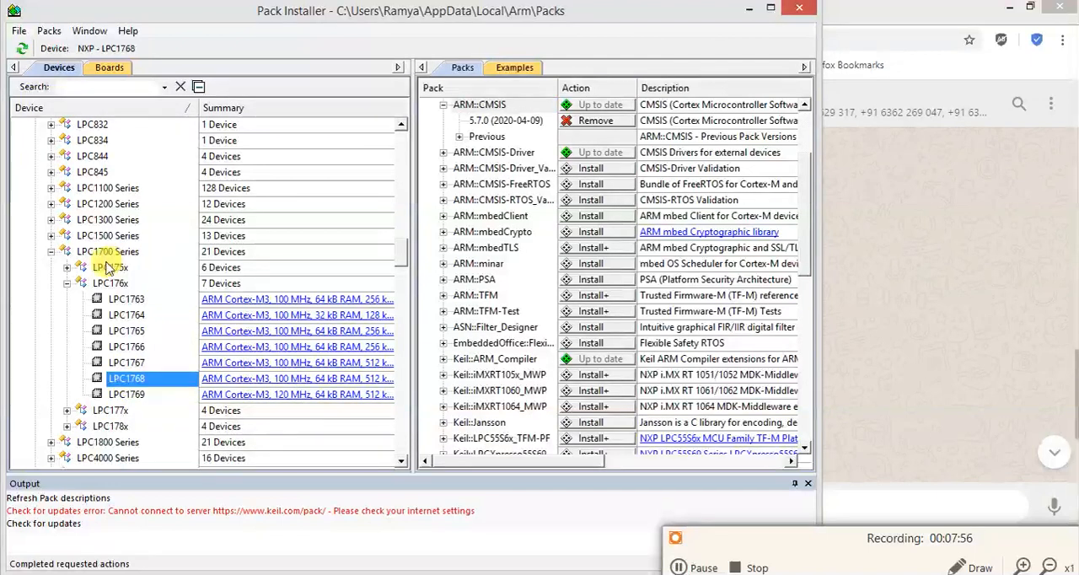
pyautogui.click(108, 252)
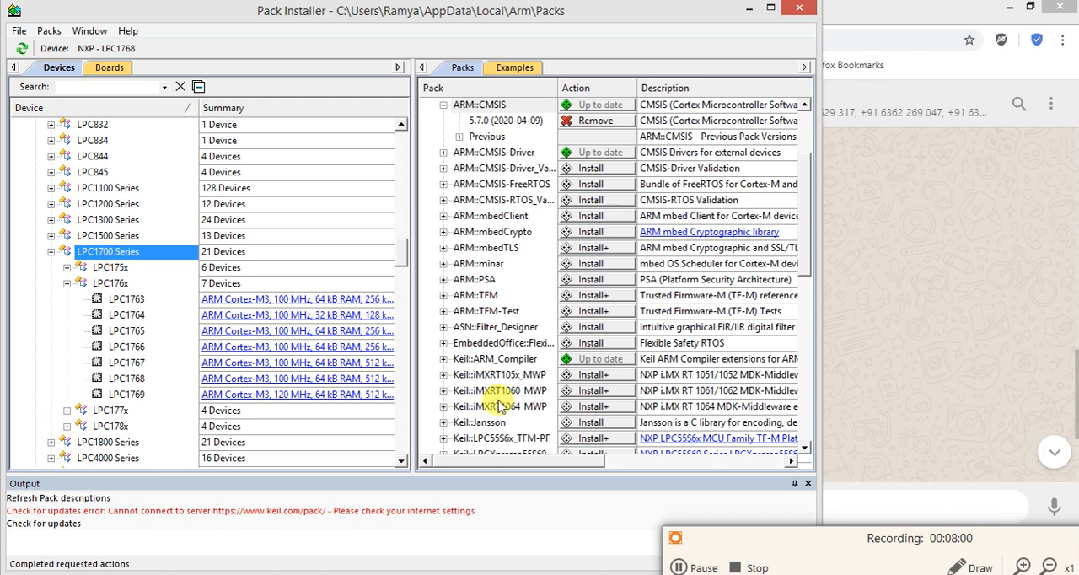
pyautogui.click(108, 251)
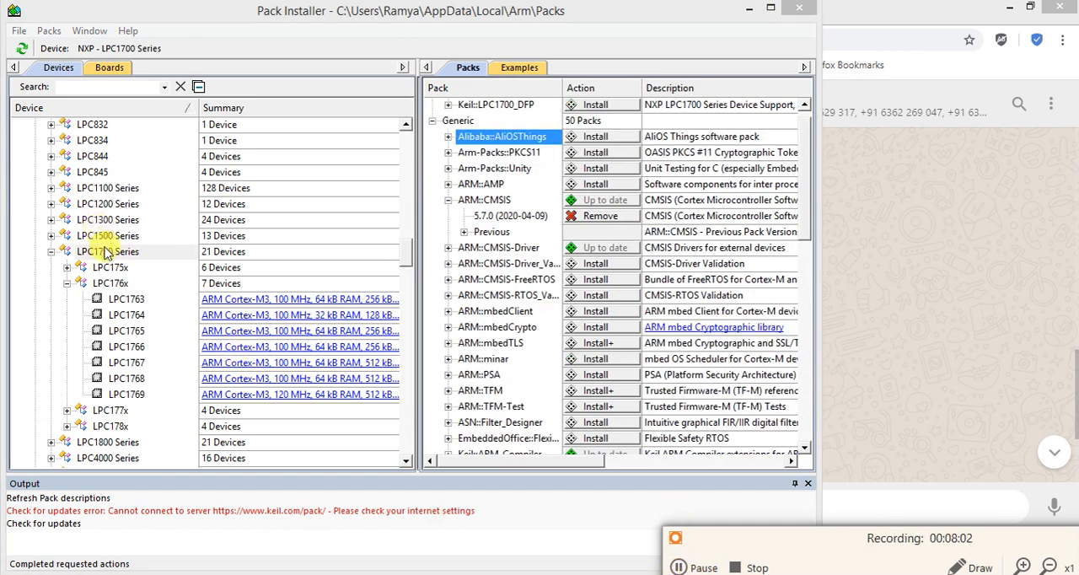
pyautogui.click(108, 251)
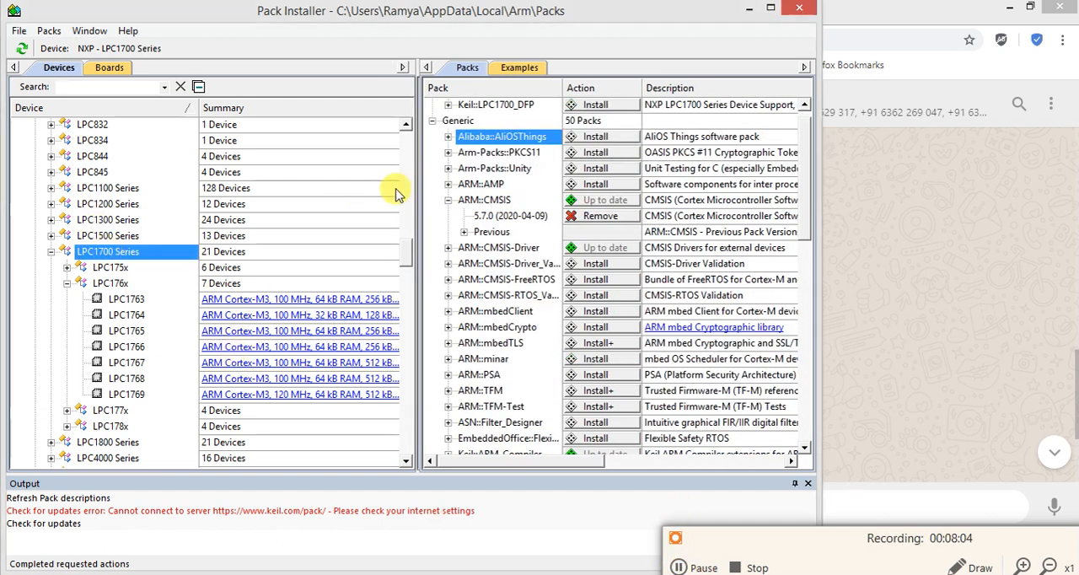
pyautogui.moveTo(498, 104)
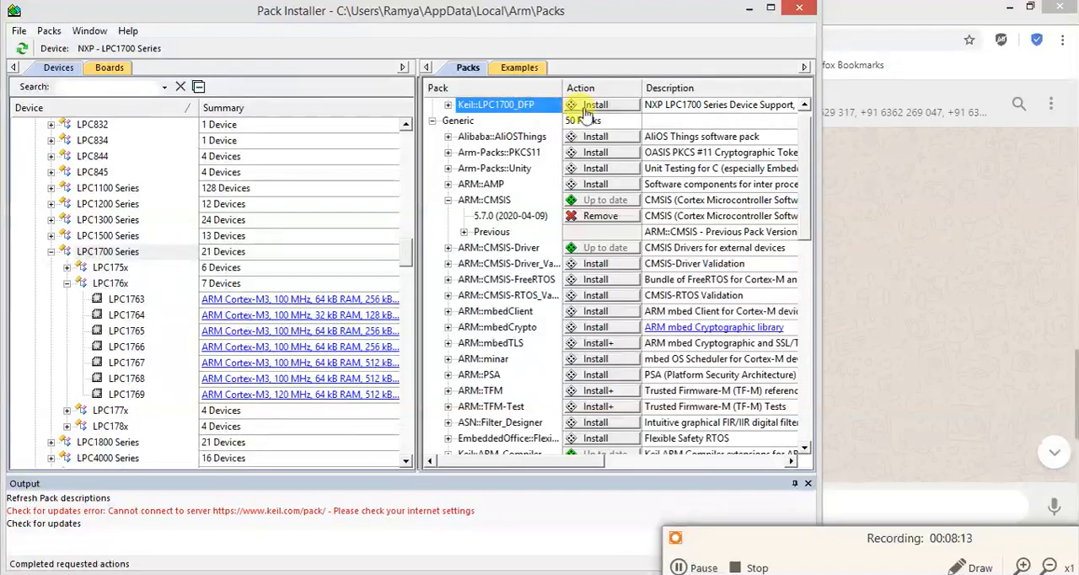
# Install the Keil::LPC1700_DFP device pack and wait for it to complete
pyautogui.click(595, 105)
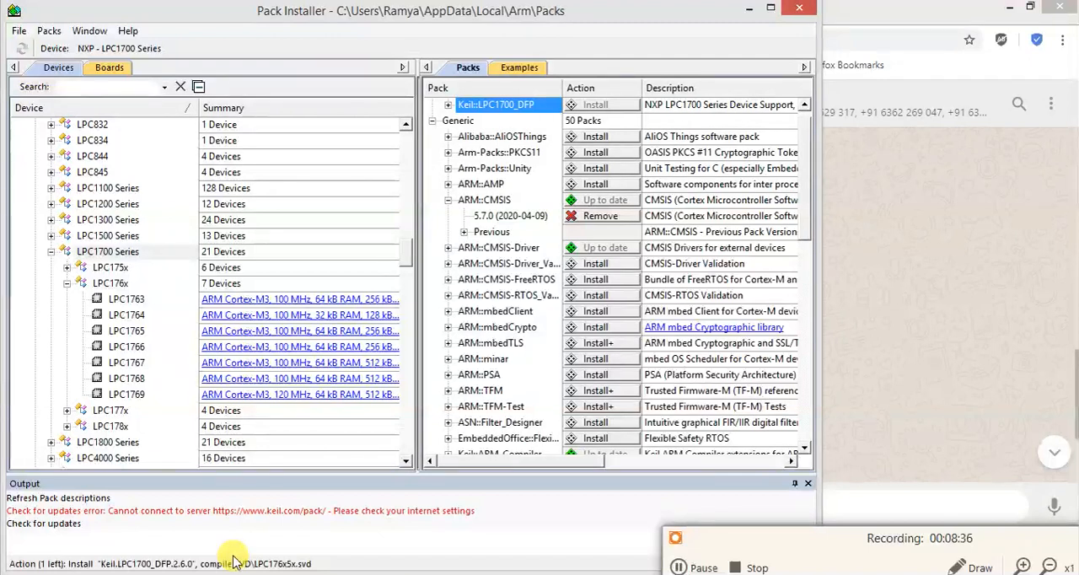
pyautogui.moveTo(565, 538)
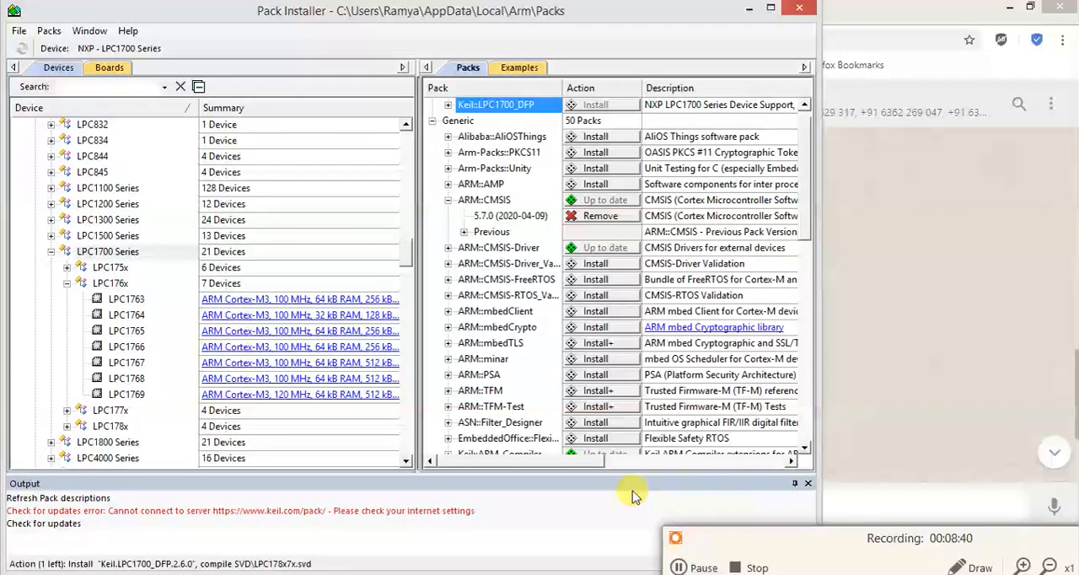
pyautogui.moveTo(944, 184)
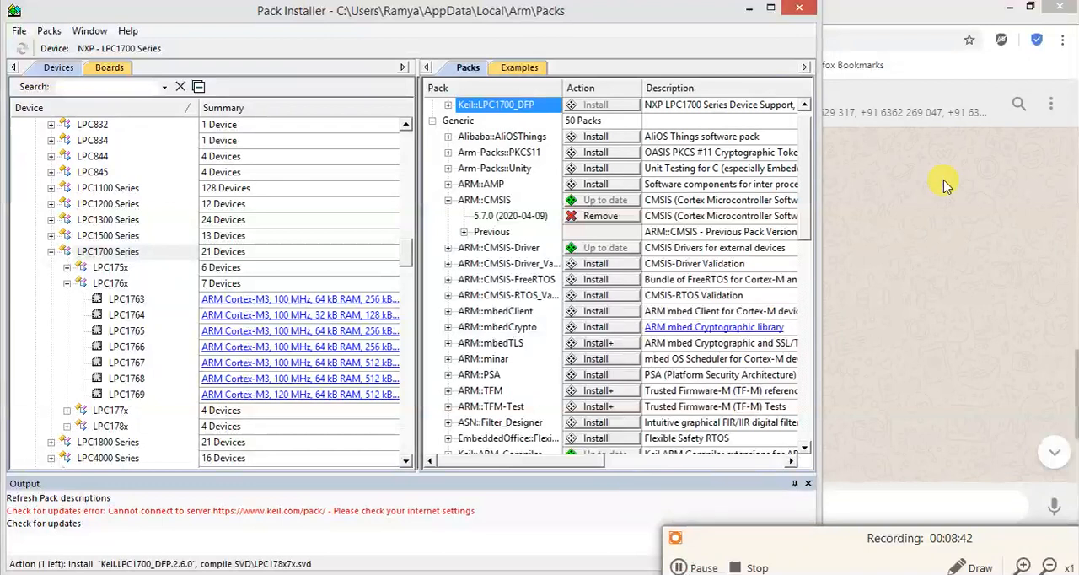
pyautogui.moveTo(967, 234)
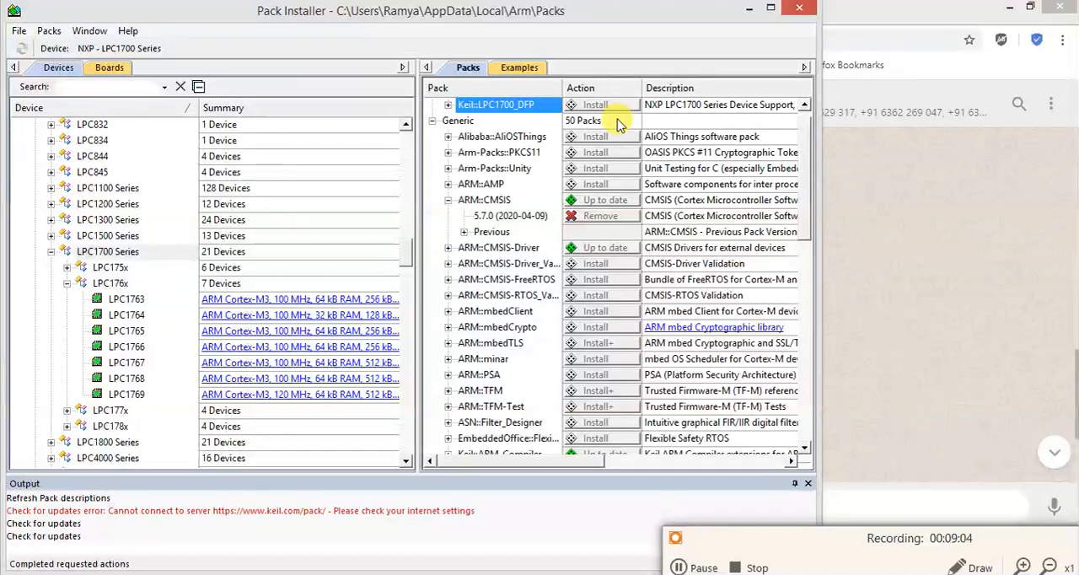
pyautogui.click(596, 104)
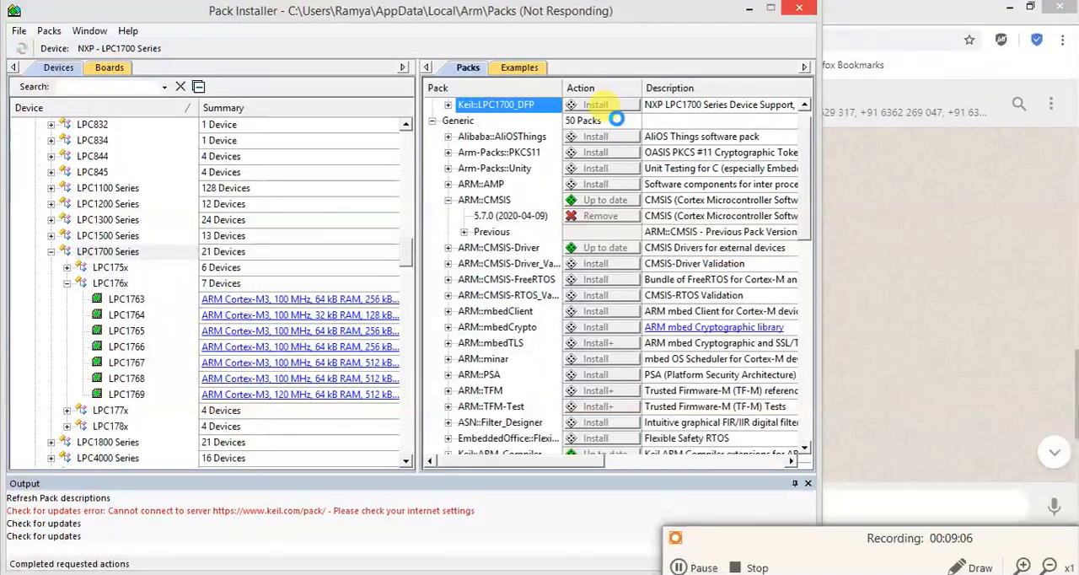